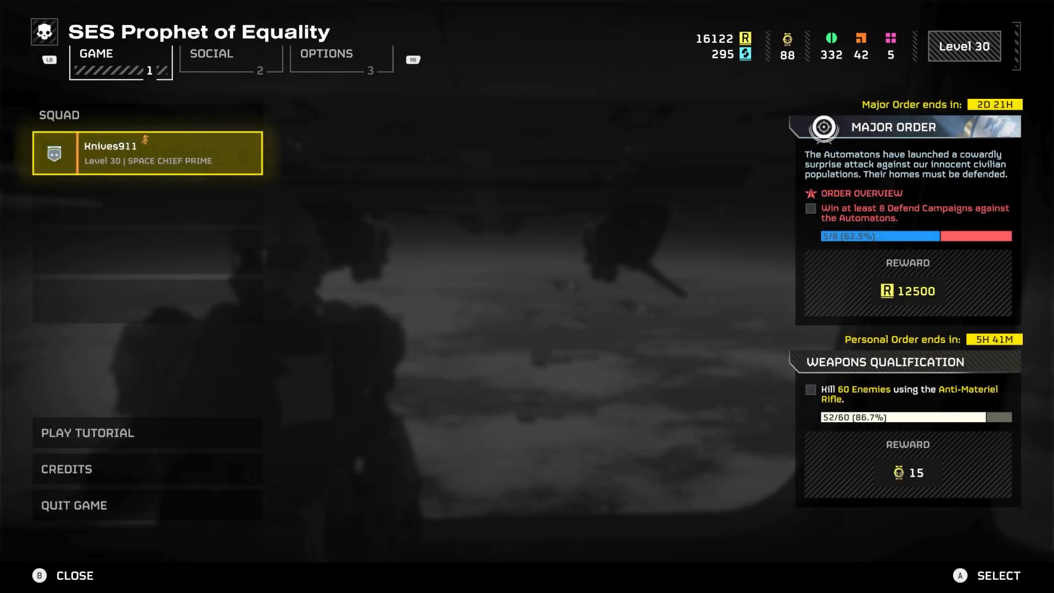
{"action": "mouse_move", "coordinate": [549, 138]}
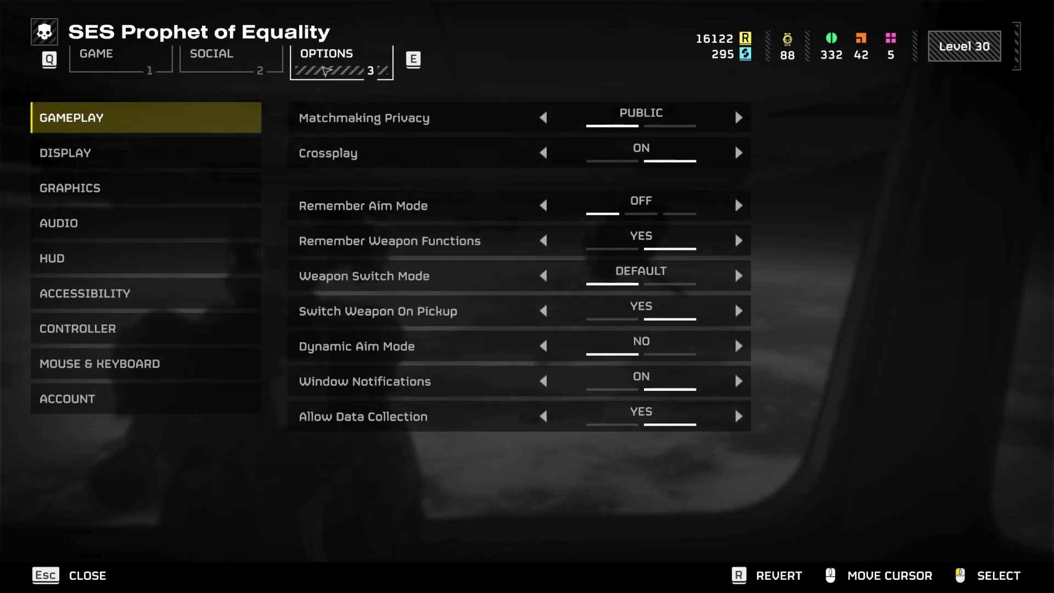
- Open Helldivers 2's Mouse & Keyboard options page
{"action": "left_click", "coordinate": [99, 363]}
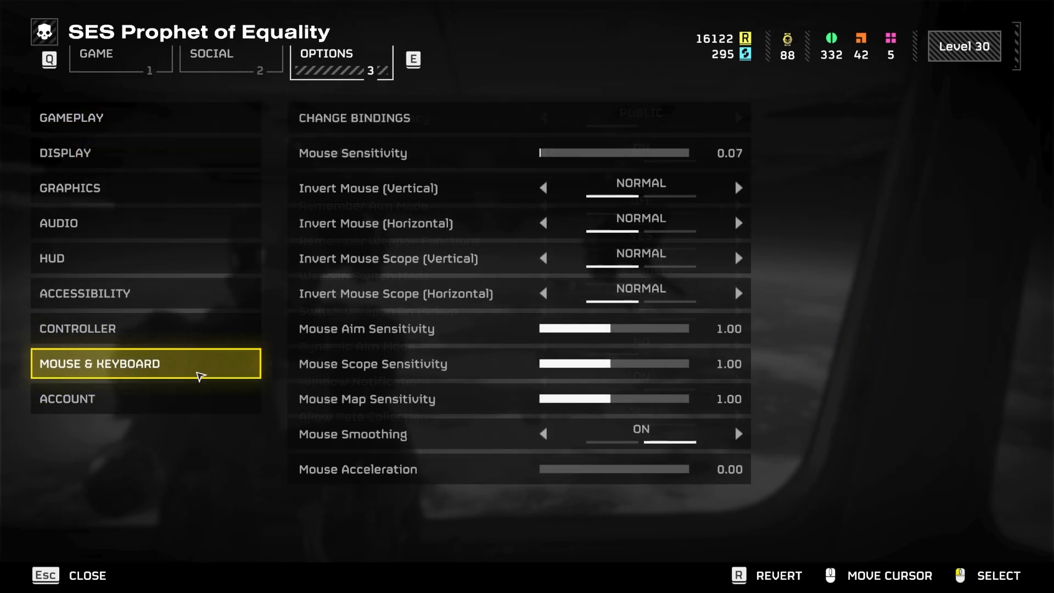
{"action": "mouse_move", "coordinate": [575, 117]}
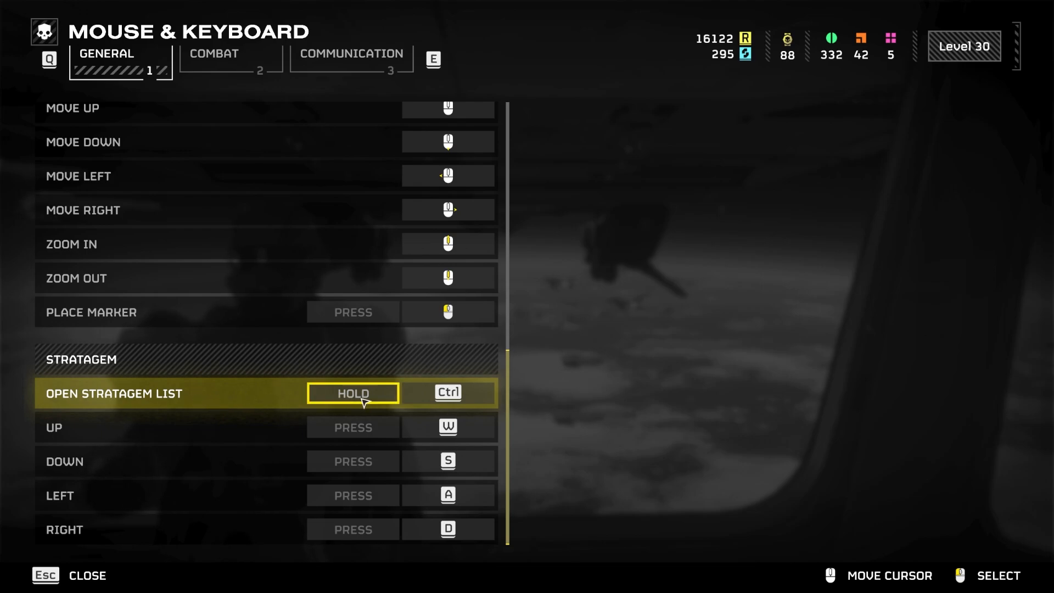
- Switch the Open Stratagem List input type to Tap
{"action": "left_click", "coordinate": [352, 393]}
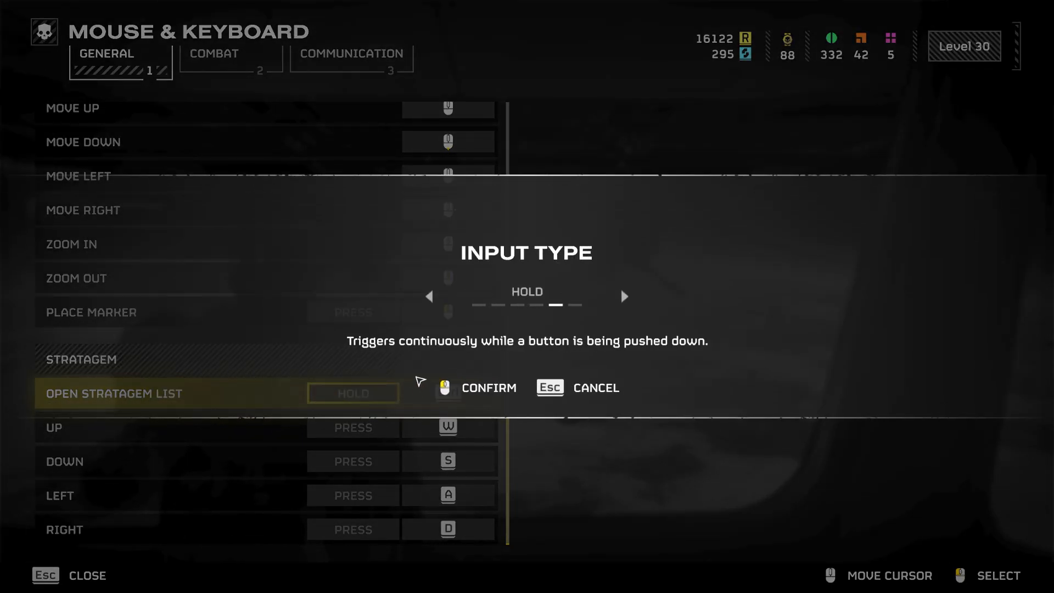
{"action": "left_click", "coordinate": [430, 296]}
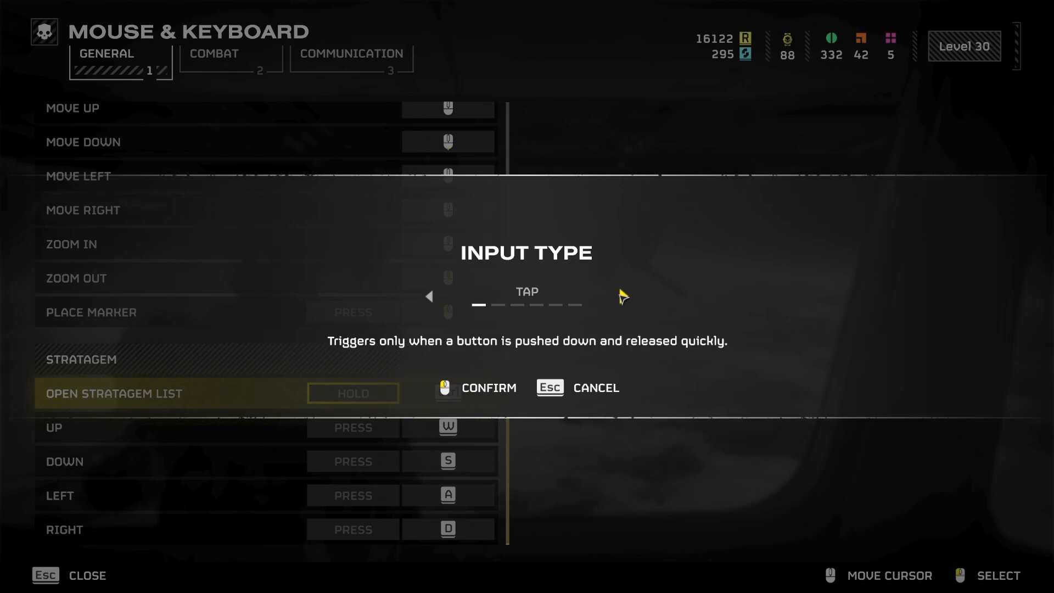
{"action": "left_click", "coordinate": [488, 388]}
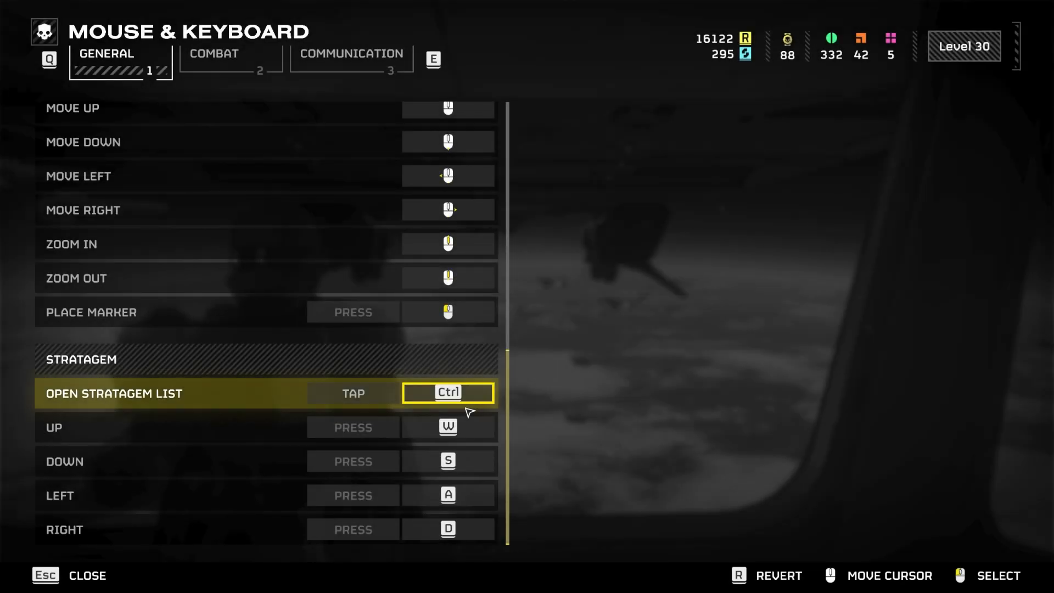
- Bind Open Stratagem List to Numpad 0 and stratagem directions to the arrow keys
{"action": "left_click", "coordinate": [447, 427]}
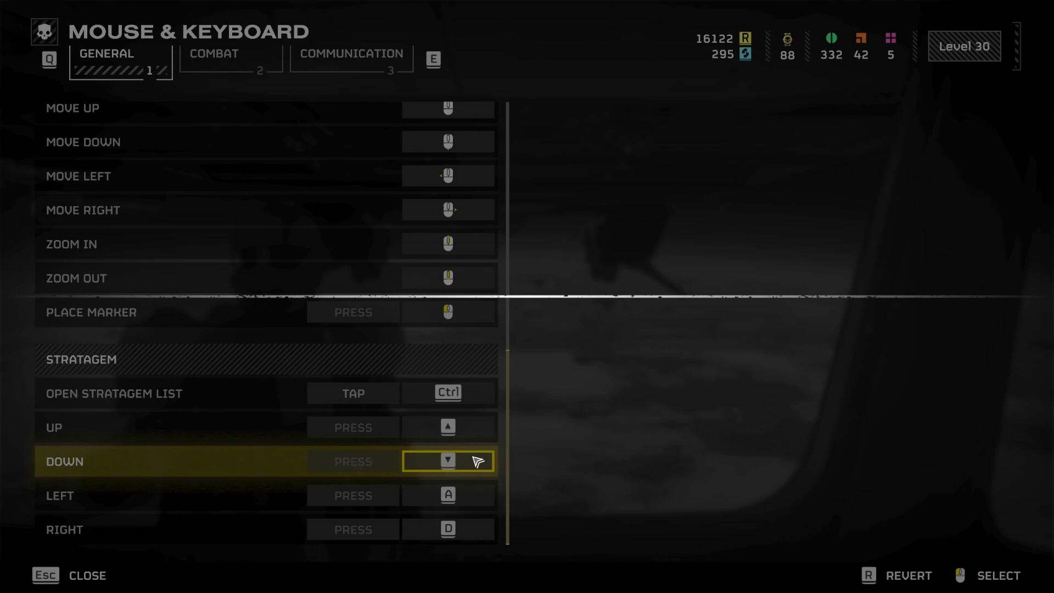
{"action": "mouse_move", "coordinate": [471, 503]}
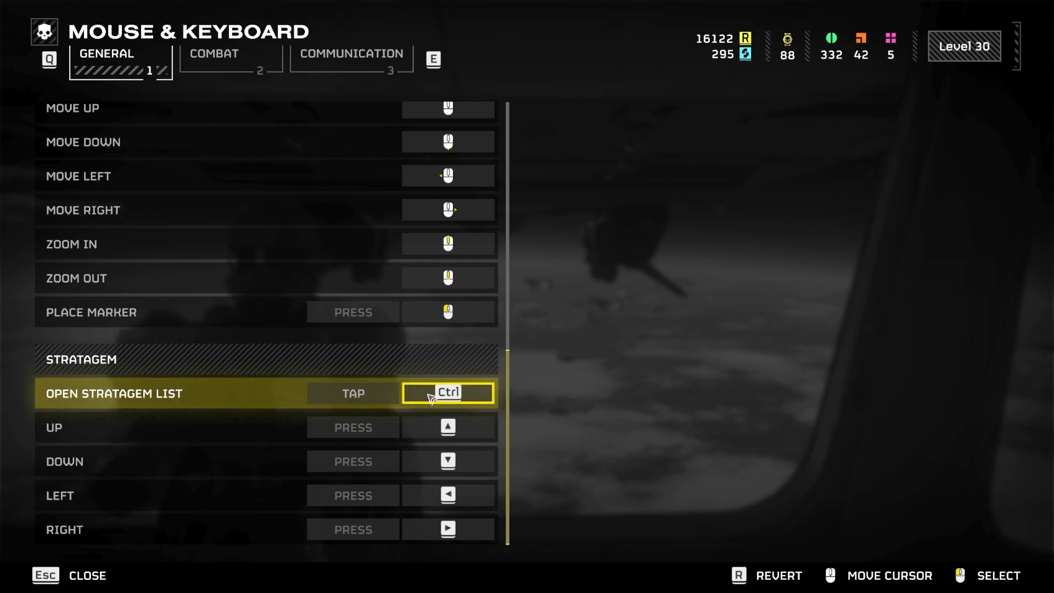
{"action": "left_click", "coordinate": [447, 393]}
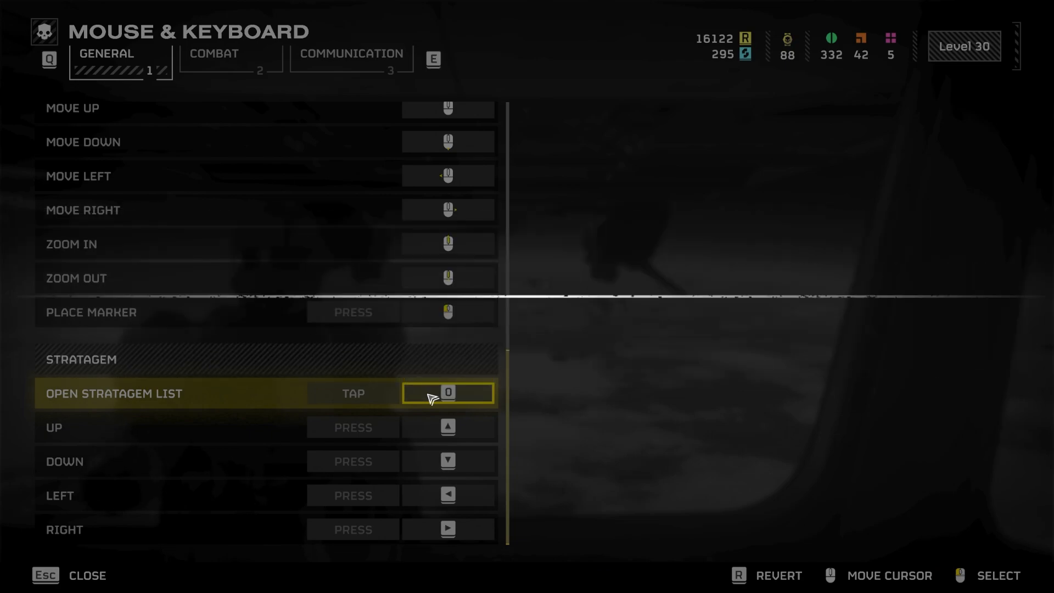
{"action": "left_click", "coordinate": [447, 393]}
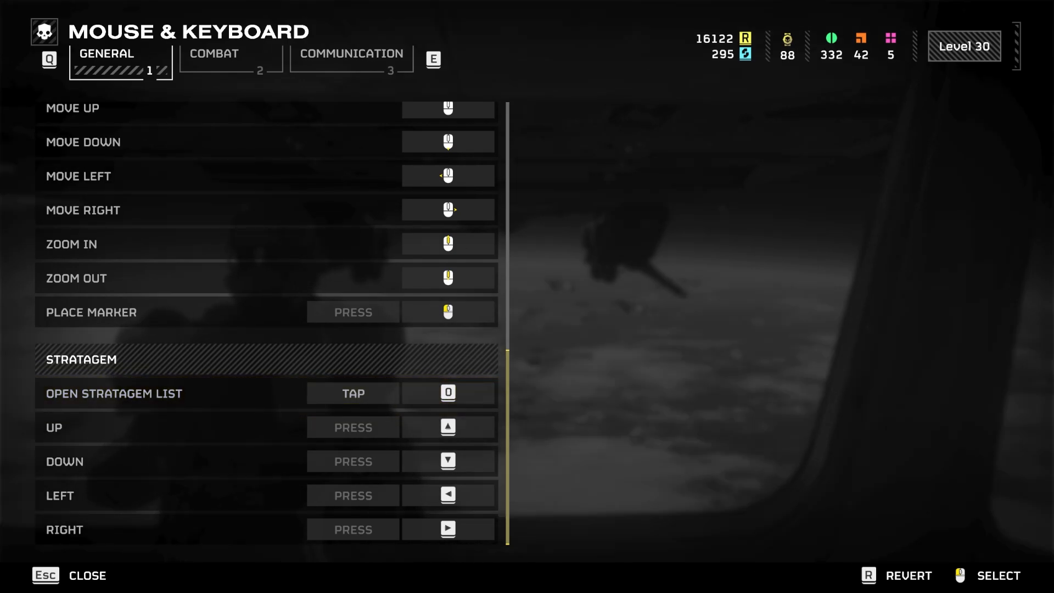
{"action": "mouse_move", "coordinate": [542, 101]}
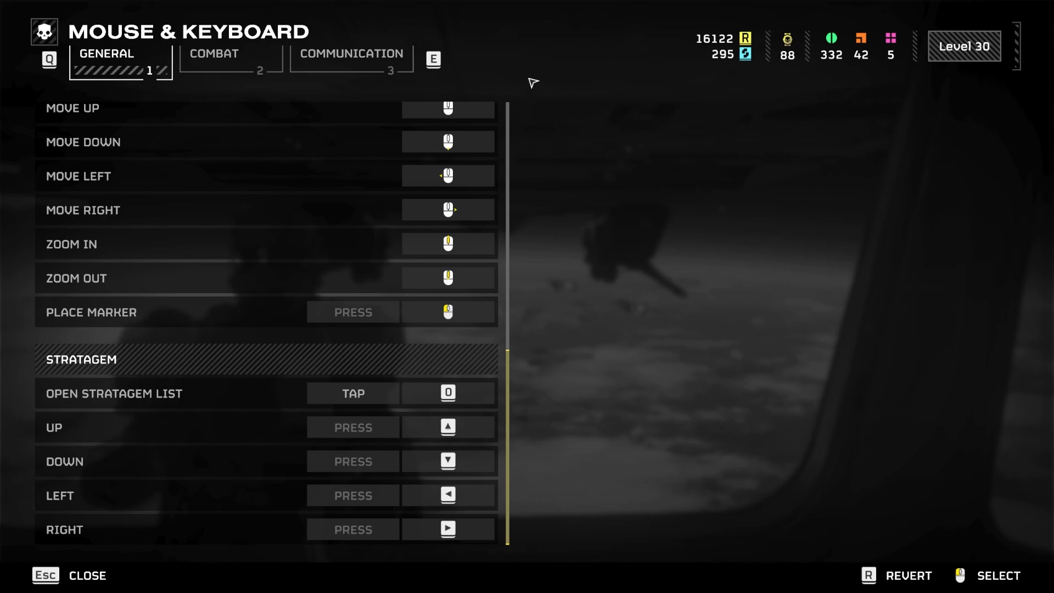
{"action": "mouse_move", "coordinate": [762, 126]}
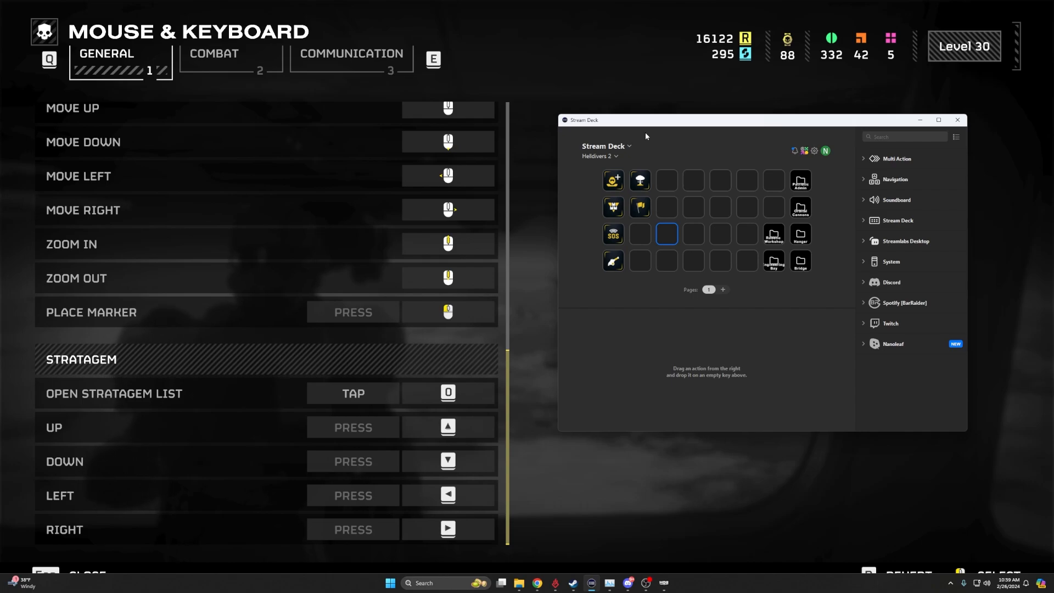
{"action": "mouse_move", "coordinate": [653, 157]}
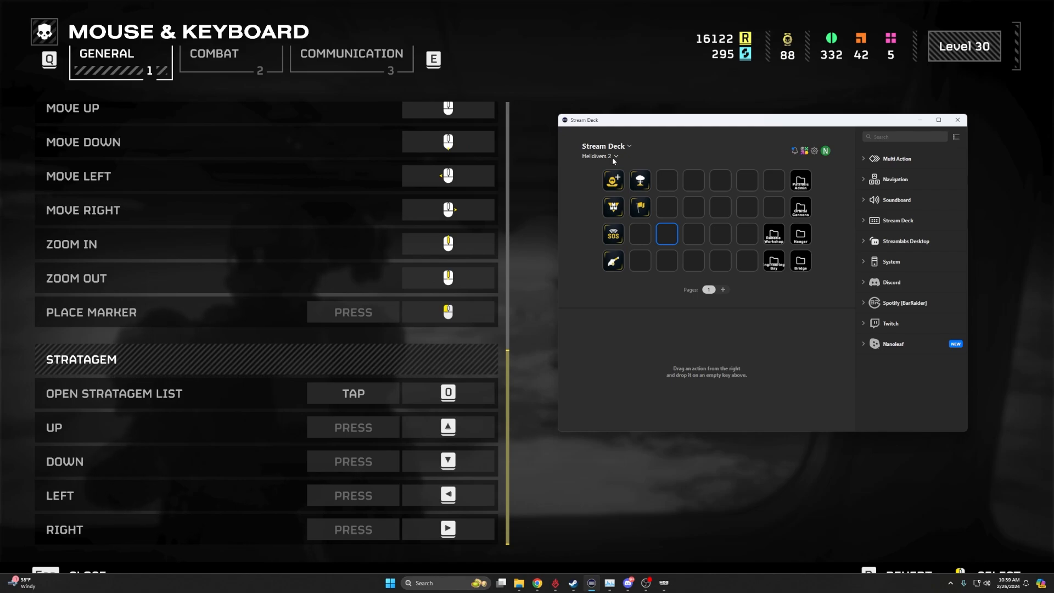
{"action": "left_click", "coordinate": [598, 156]}
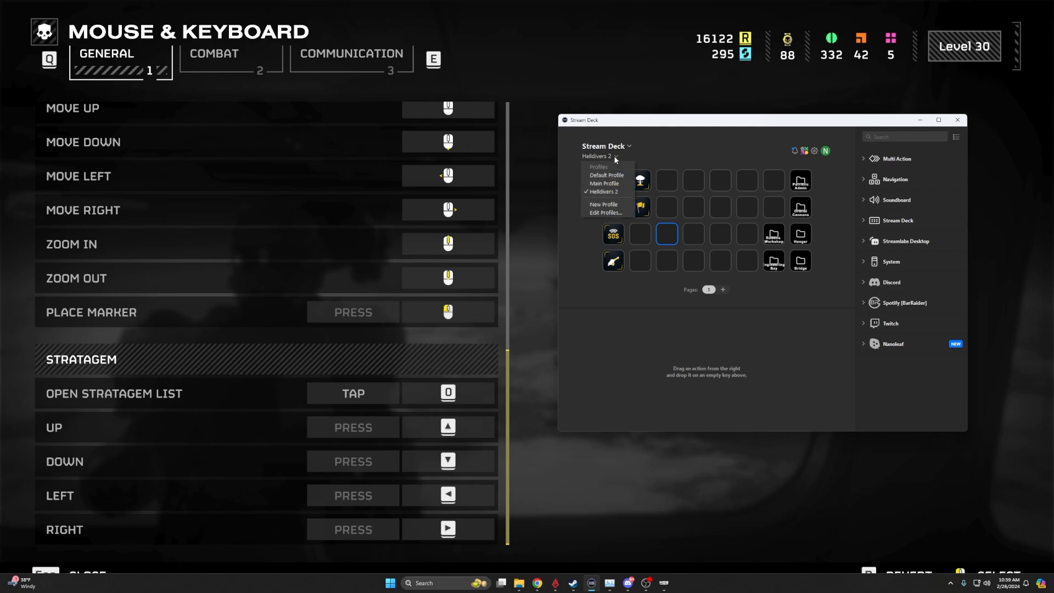
{"action": "mouse_move", "coordinate": [605, 213]}
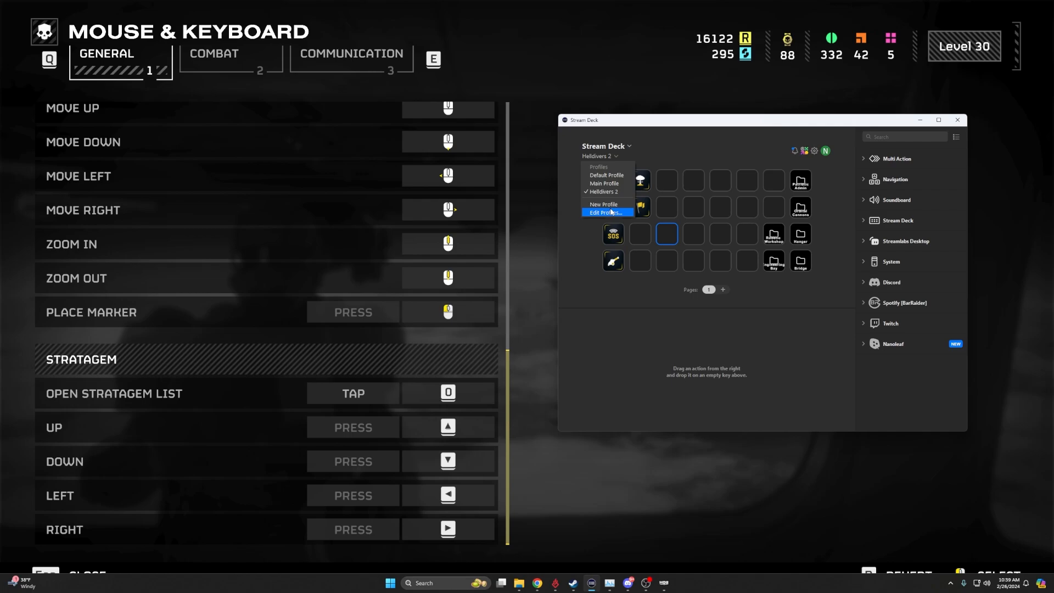
{"action": "left_click", "coordinate": [604, 212]}
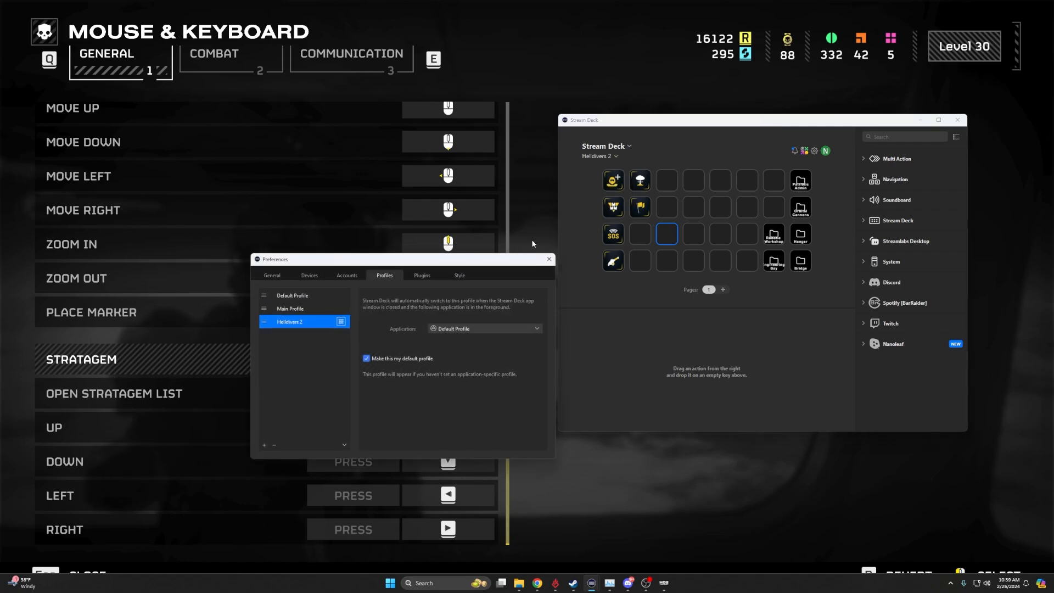
{"action": "mouse_move", "coordinate": [341, 317]}
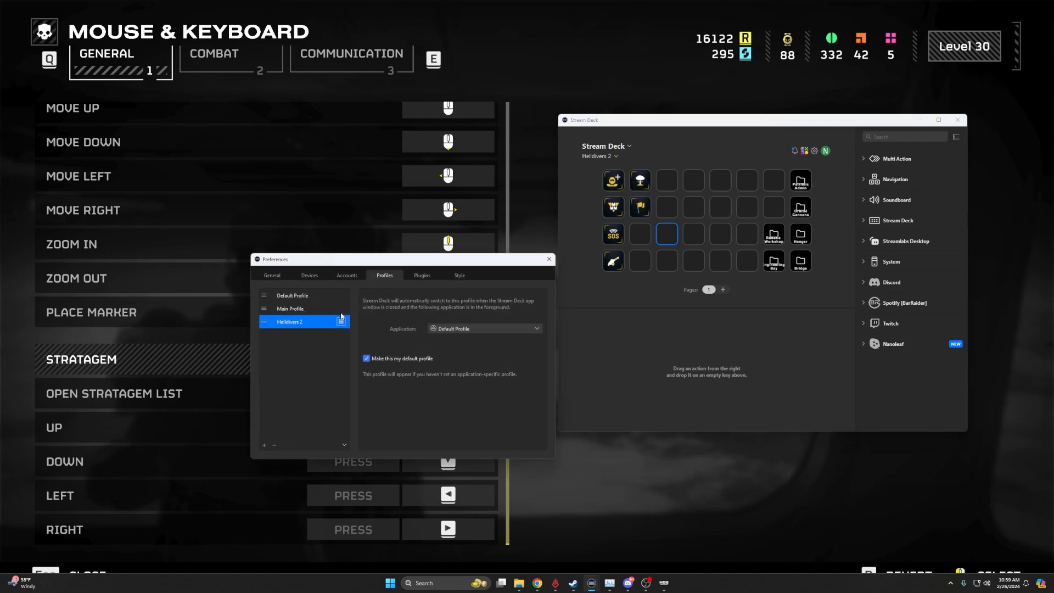
{"action": "left_click", "coordinate": [484, 328]}
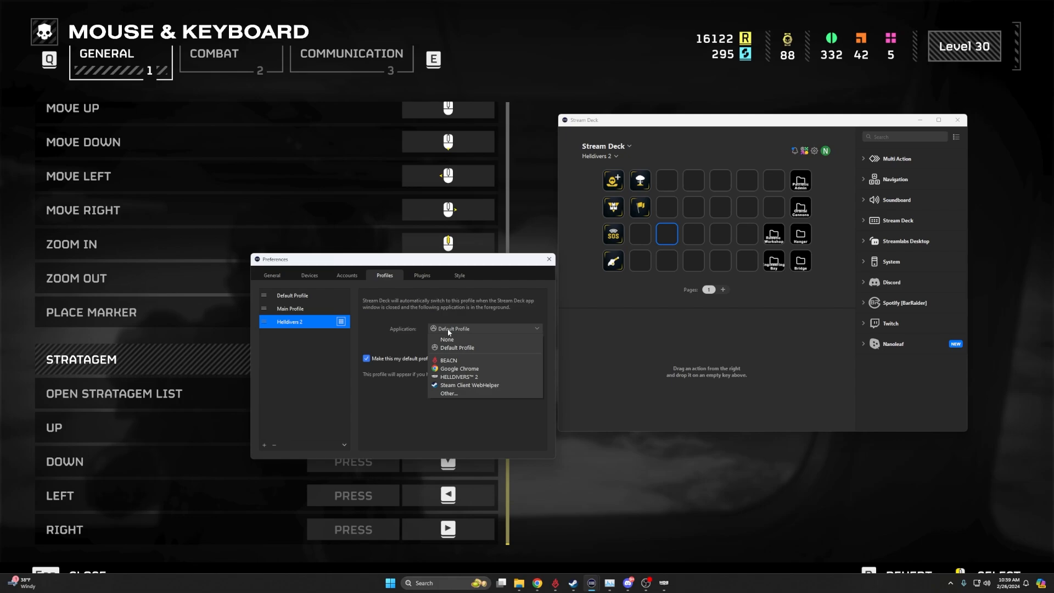
{"action": "mouse_move", "coordinate": [477, 377]}
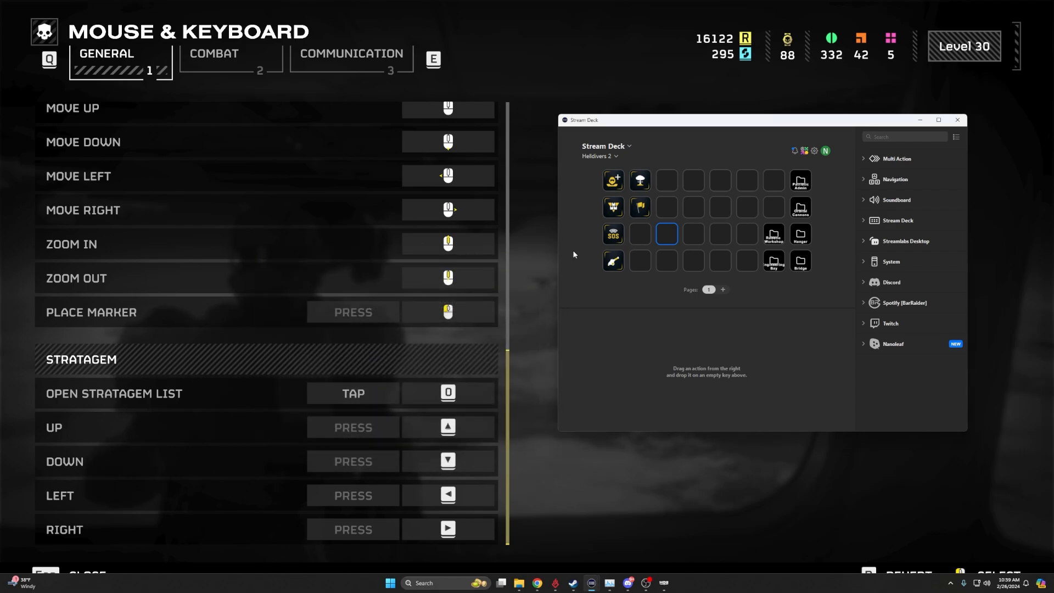
{"action": "mouse_move", "coordinate": [650, 155]}
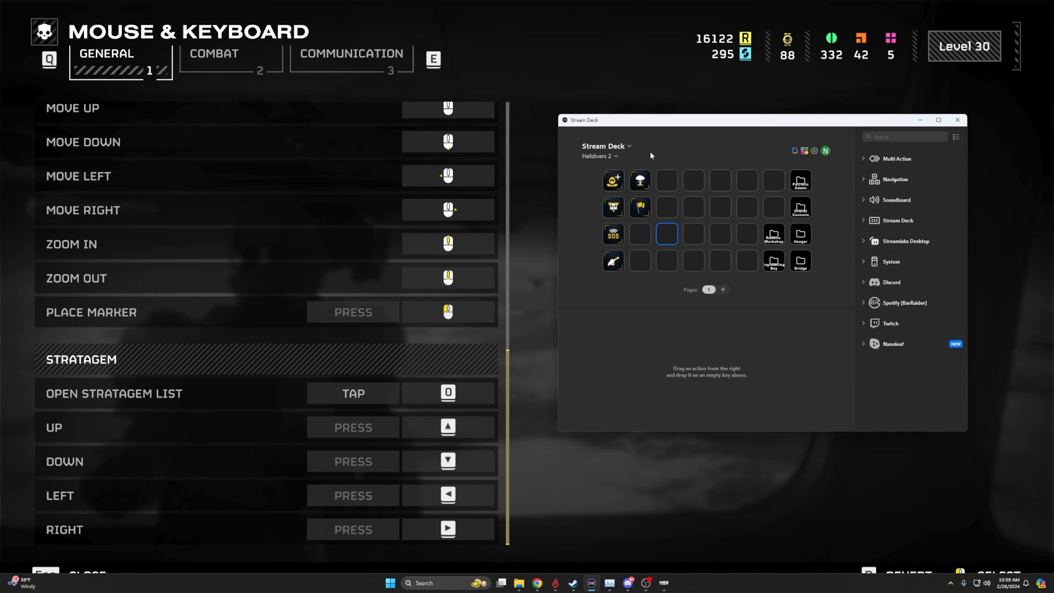
{"action": "mouse_move", "coordinate": [661, 157]}
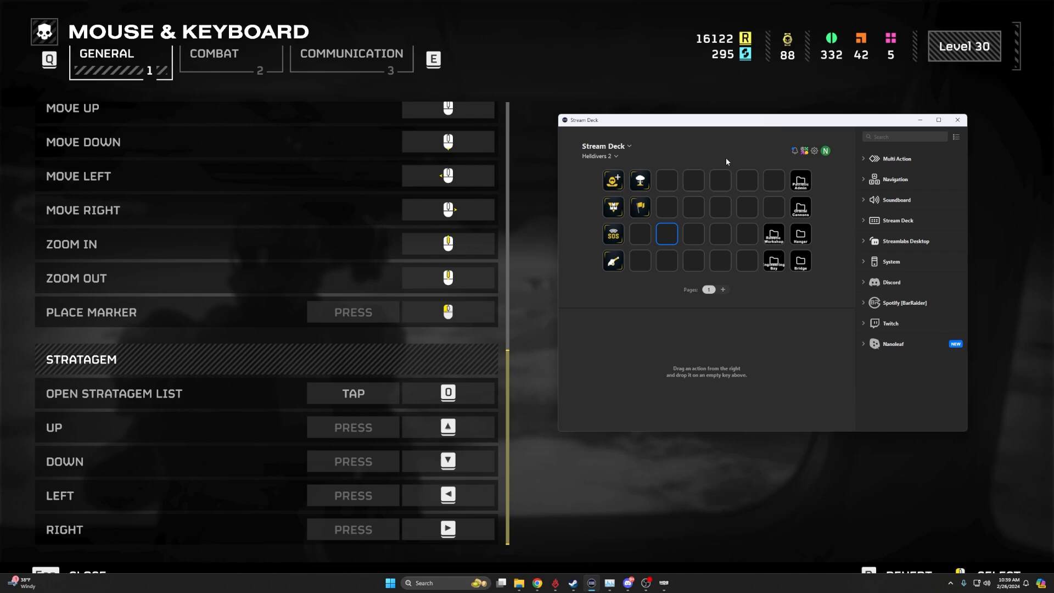
{"action": "mouse_move", "coordinate": [864, 162]}
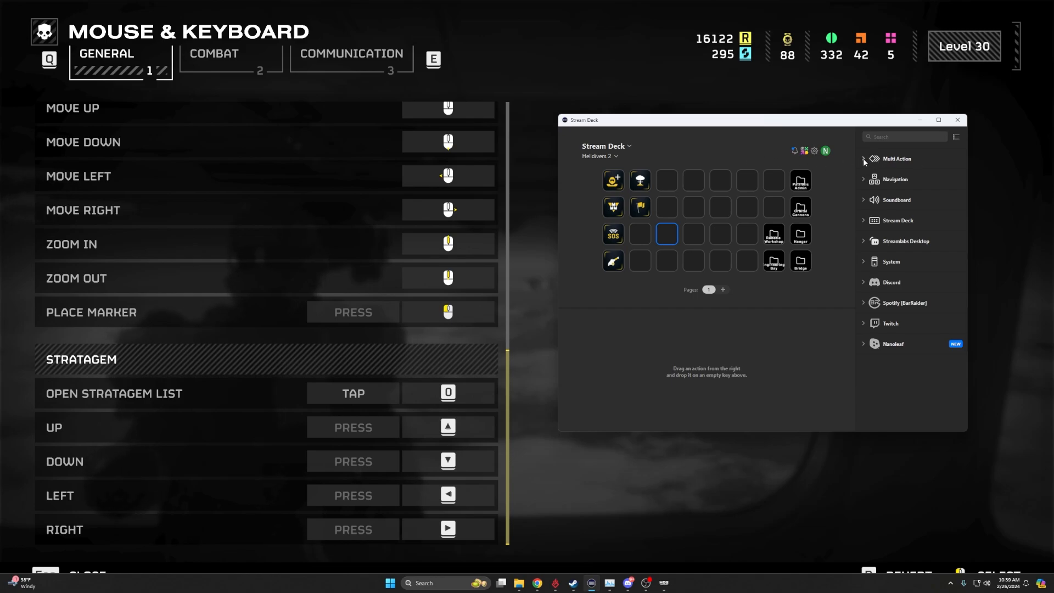
- Drag a System Hotkey action into the Multi Action and record Numpad 0 for it
{"action": "left_click", "coordinate": [865, 159]}
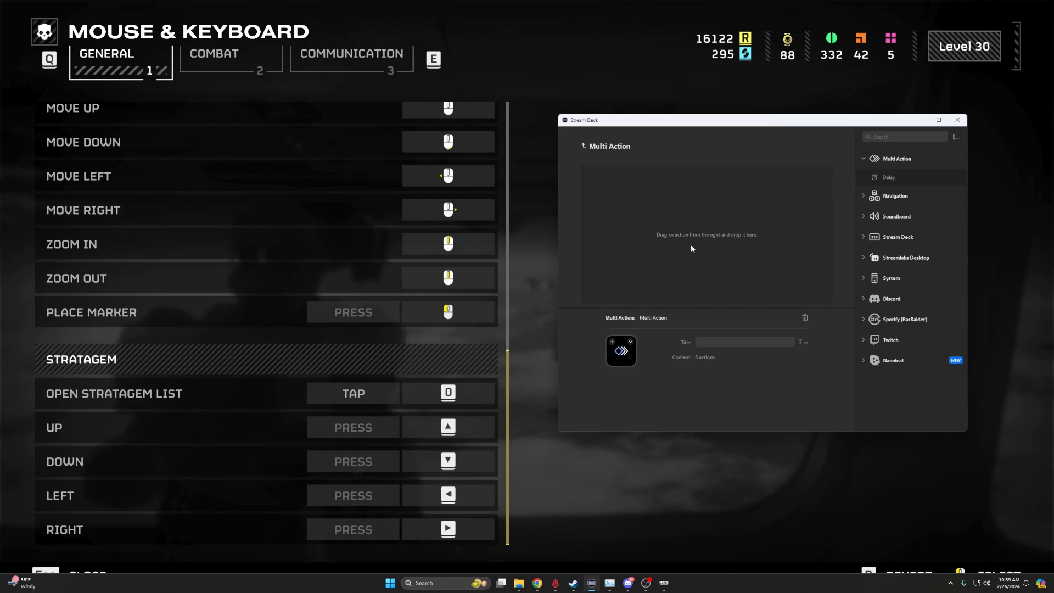
{"action": "mouse_move", "coordinate": [749, 212]}
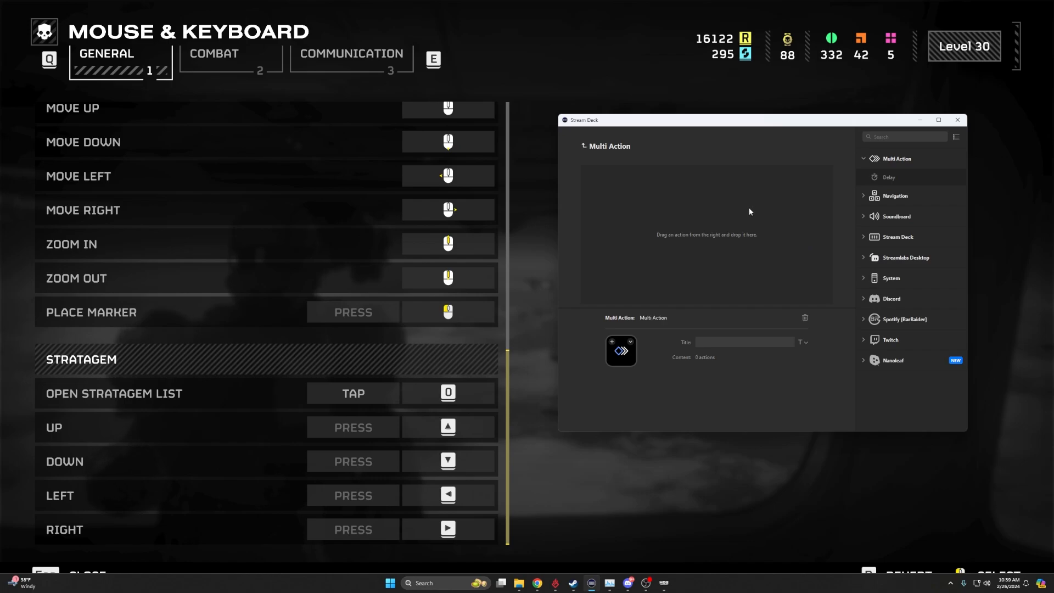
{"action": "left_click", "coordinate": [890, 278]}
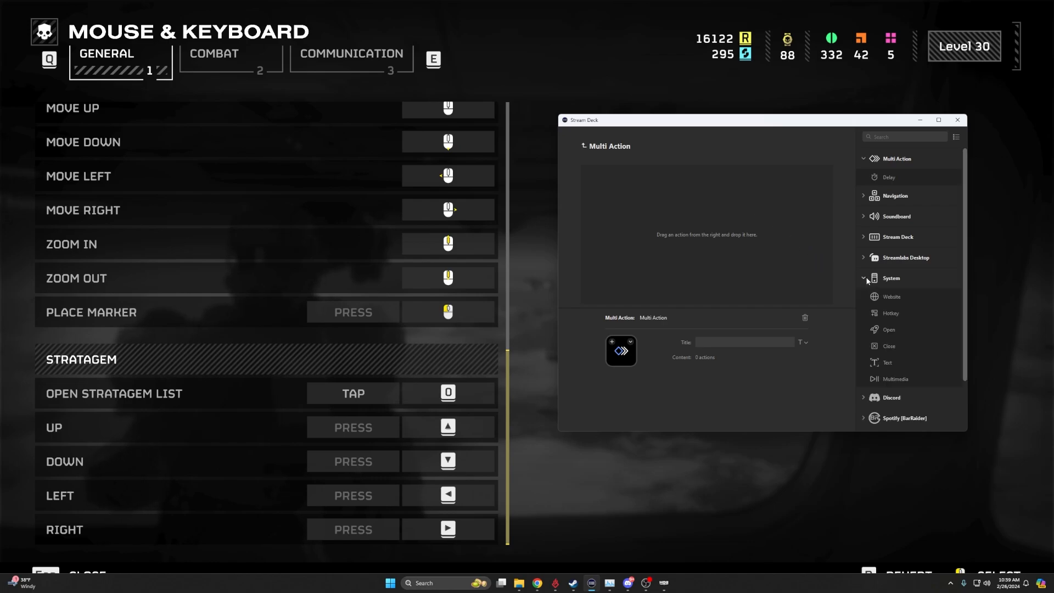
{"action": "left_click_drag", "start_coordinate": [890, 313], "coordinate": [751, 279]}
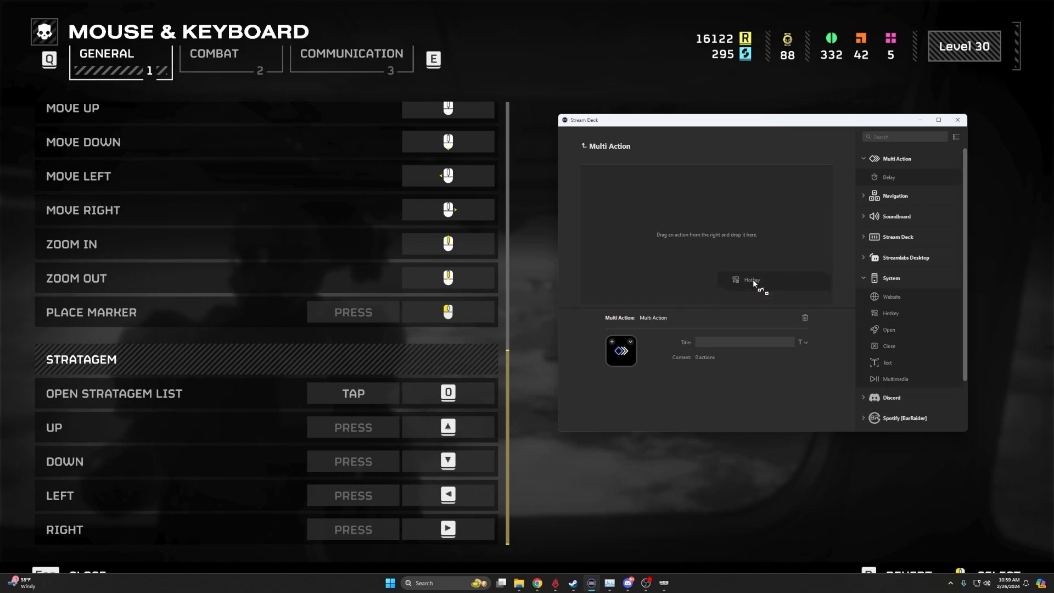
{"action": "left_click_drag", "start_coordinate": [751, 279], "coordinate": [706, 172]}
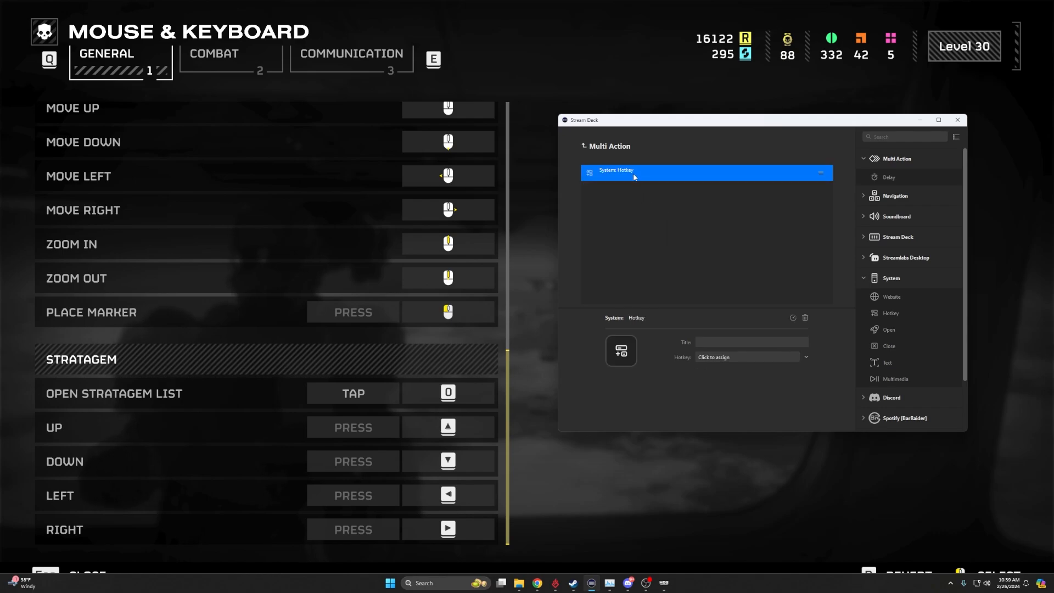
{"action": "mouse_move", "coordinate": [650, 211]}
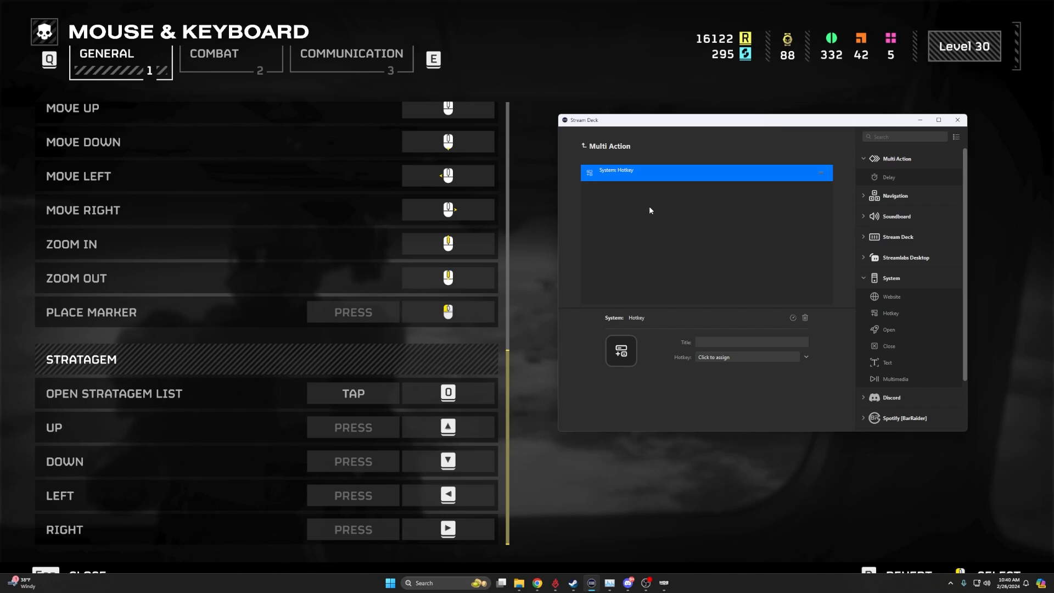
{"action": "mouse_move", "coordinate": [627, 180]}
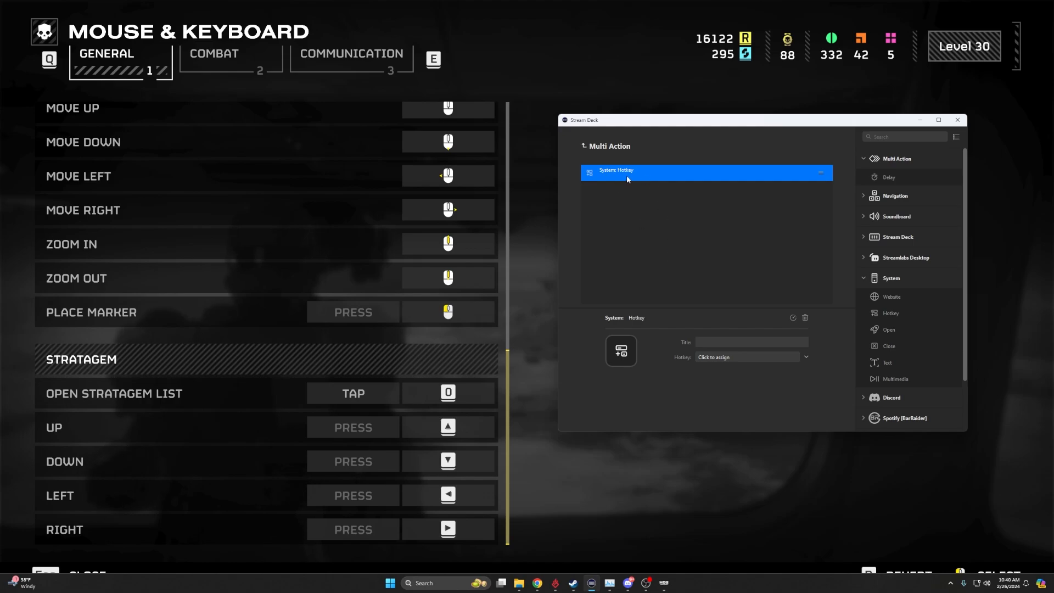
{"action": "mouse_move", "coordinate": [650, 177]}
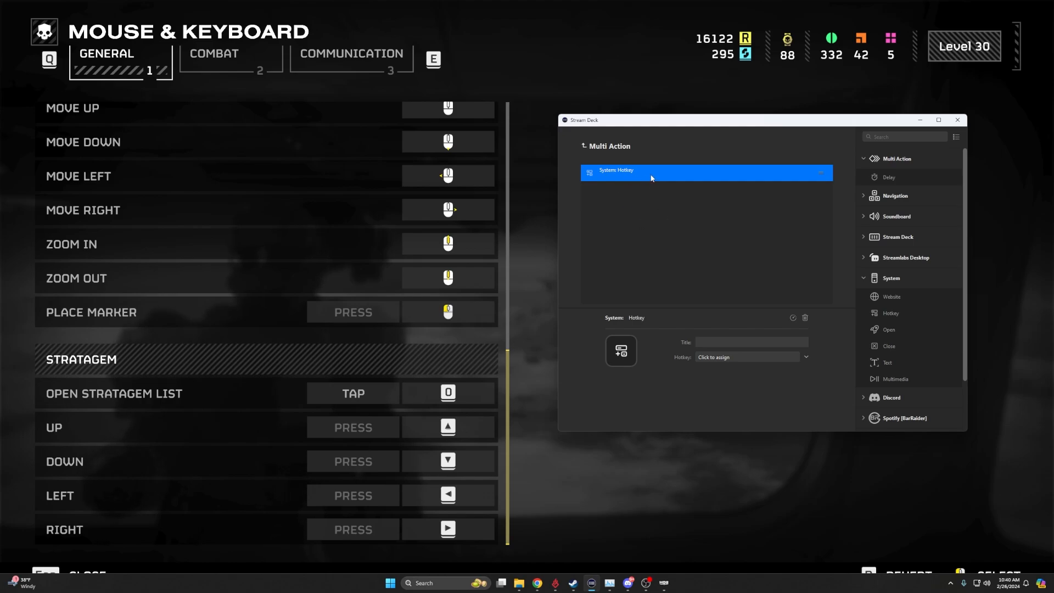
{"action": "mouse_move", "coordinate": [324, 402]}
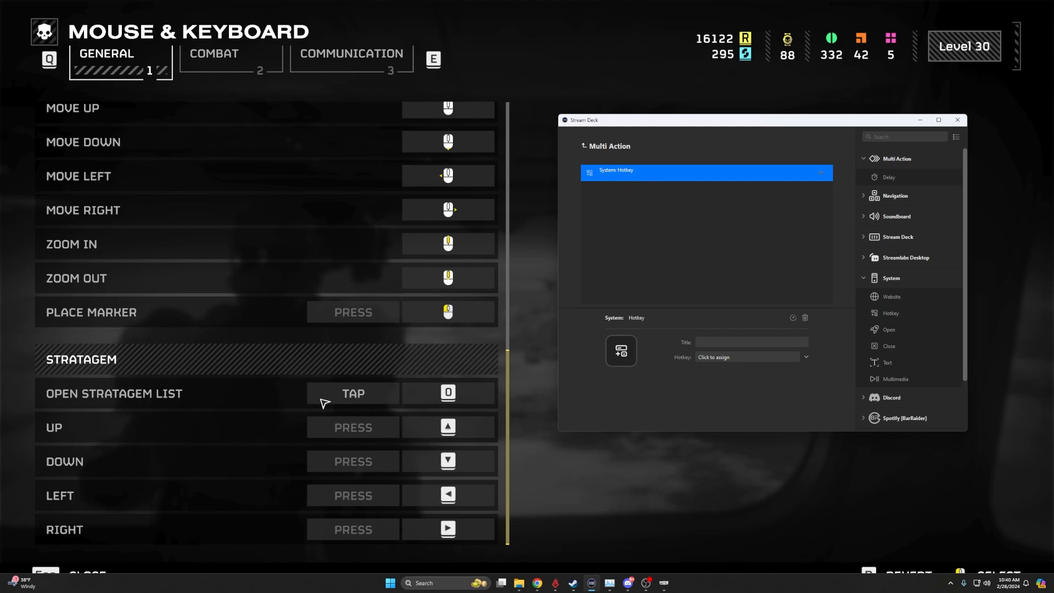
{"action": "mouse_move", "coordinate": [447, 398]}
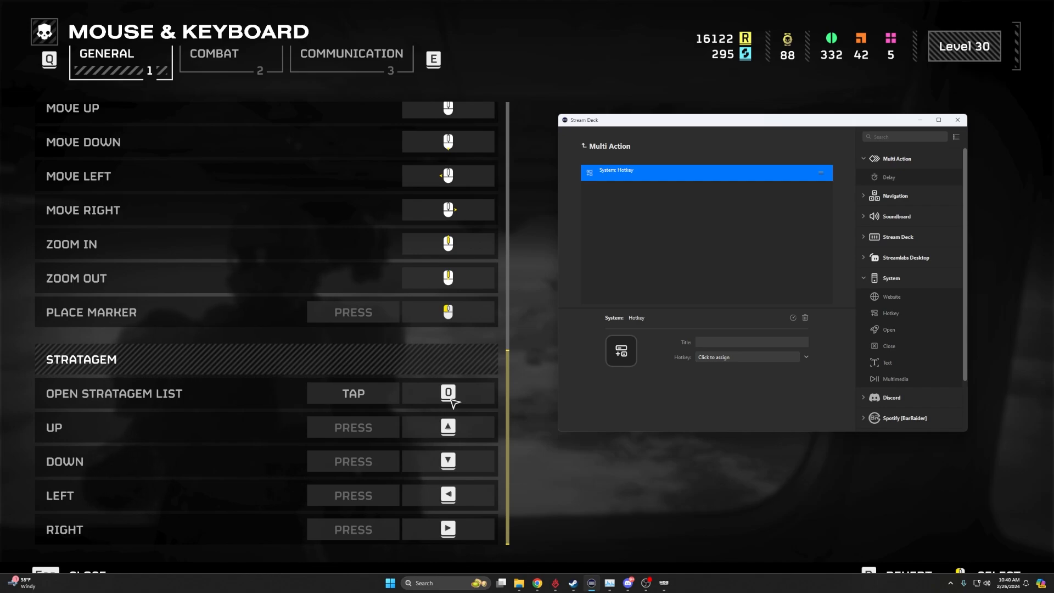
{"action": "left_click", "coordinate": [746, 357]}
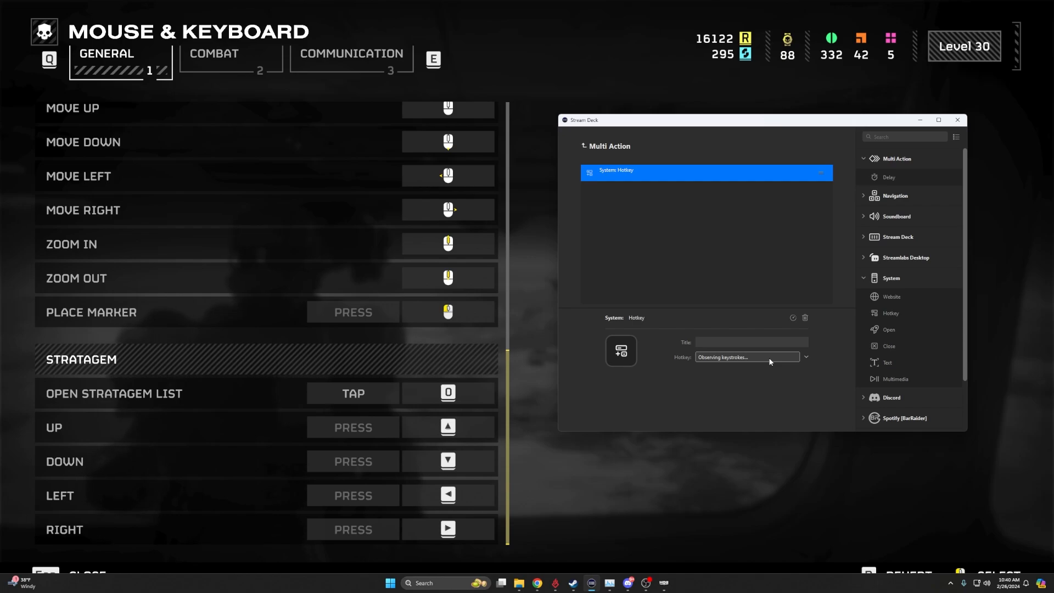
{"action": "key", "text": "numpad0"}
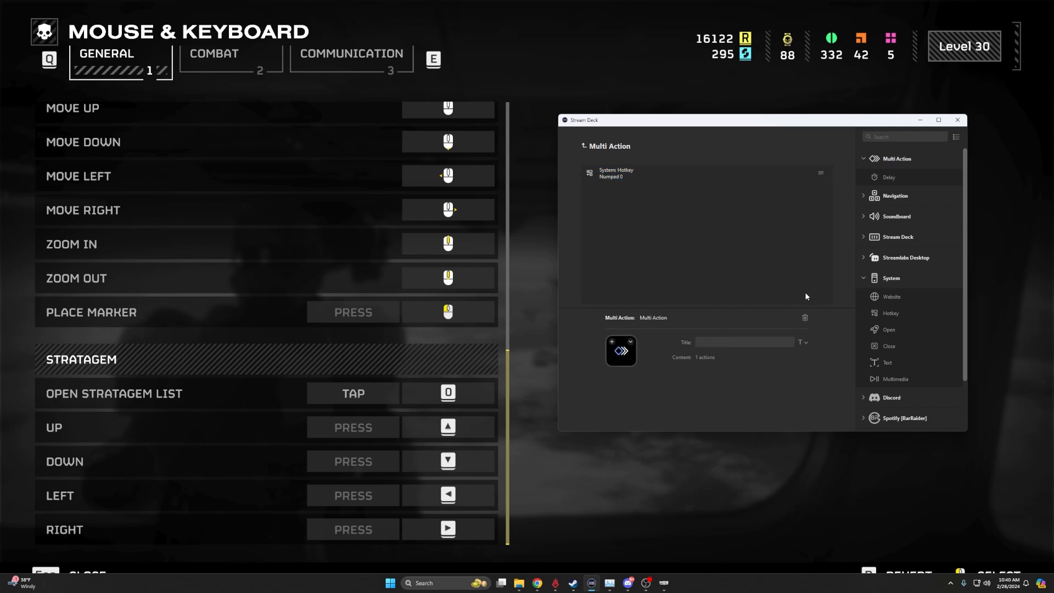
- Add five more Hotkey actions and assign Up, Down, Right, Left and Up
{"action": "left_click", "coordinate": [890, 312]}
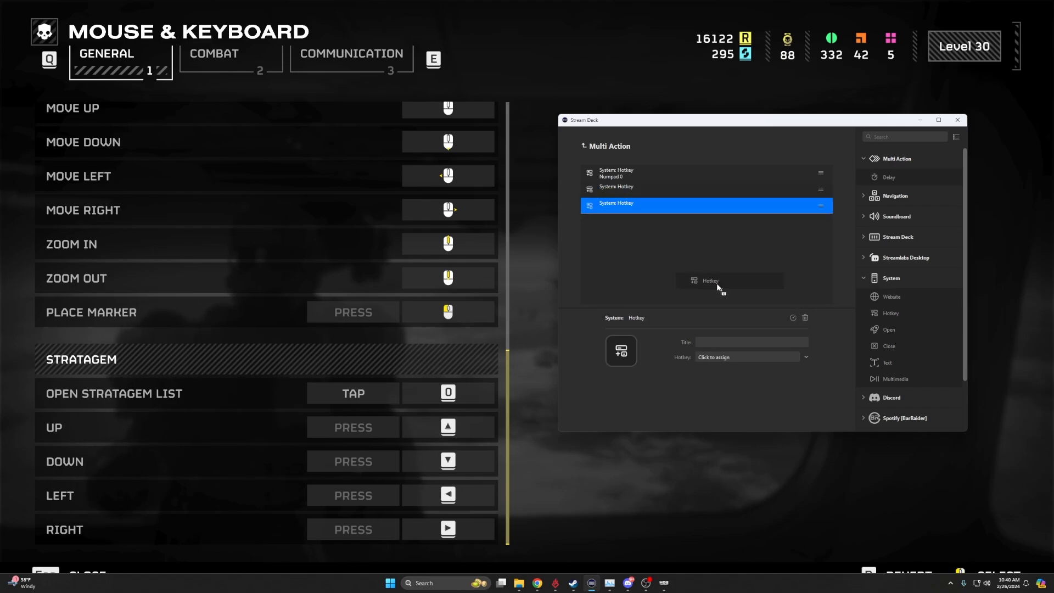
{"action": "left_click", "coordinate": [710, 281]}
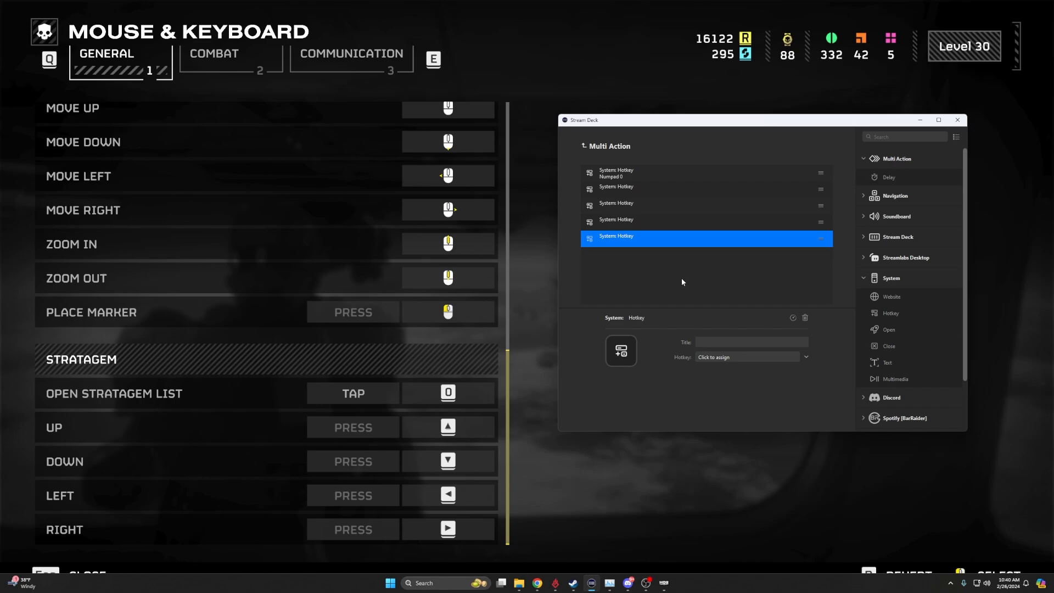
{"action": "mouse_move", "coordinate": [852, 326]}
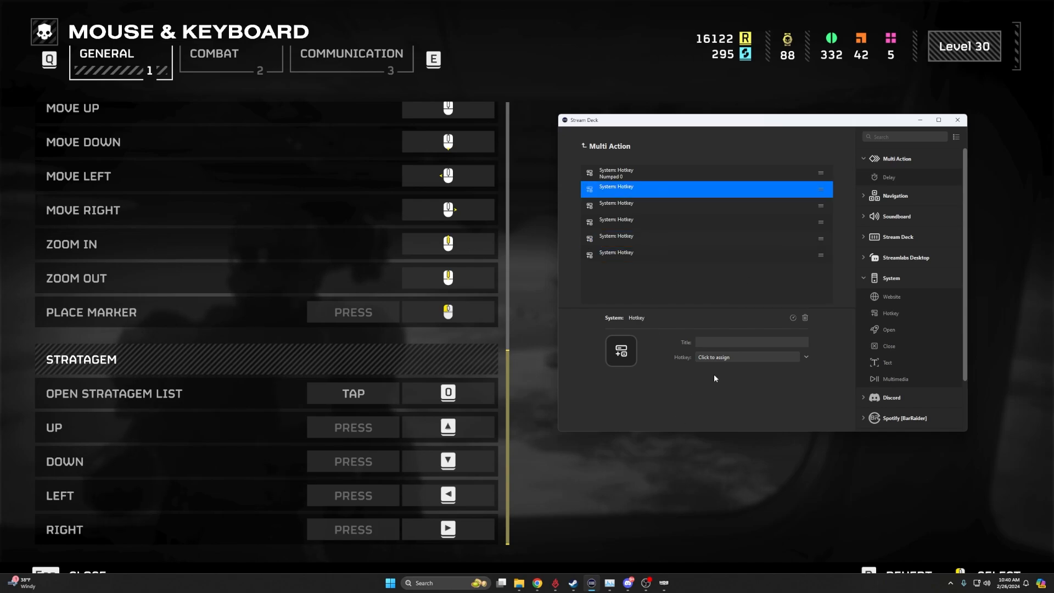
{"action": "left_click", "coordinate": [746, 357]}
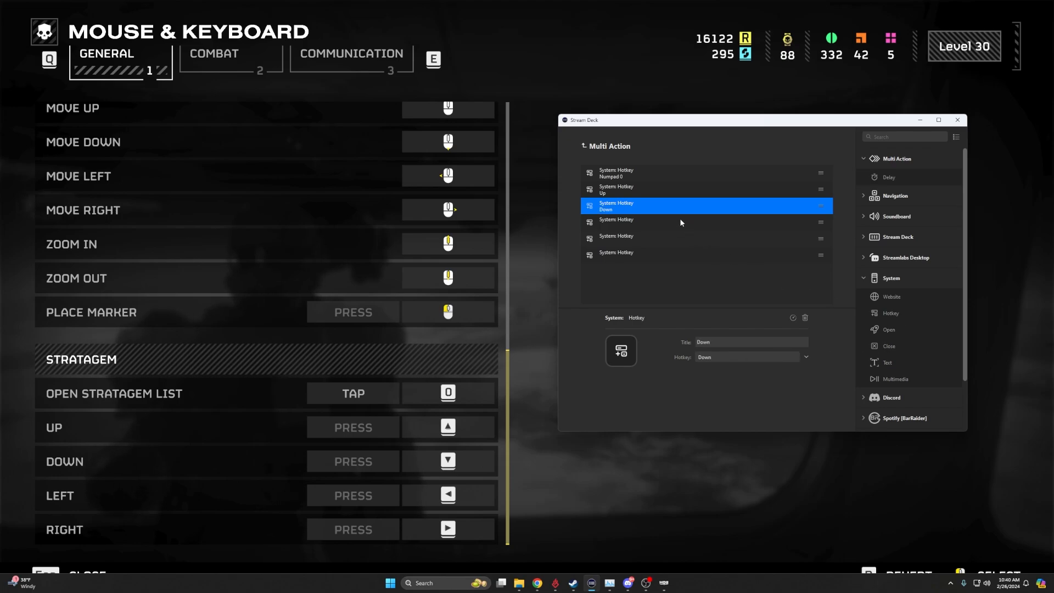
{"action": "left_click", "coordinate": [706, 220]}
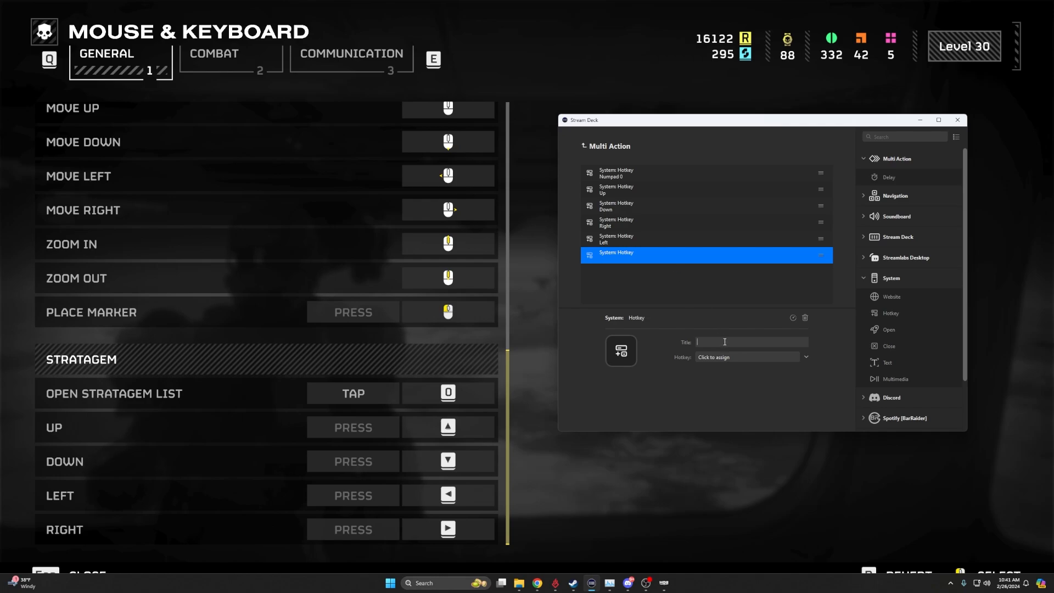
{"action": "mouse_move", "coordinate": [649, 268]}
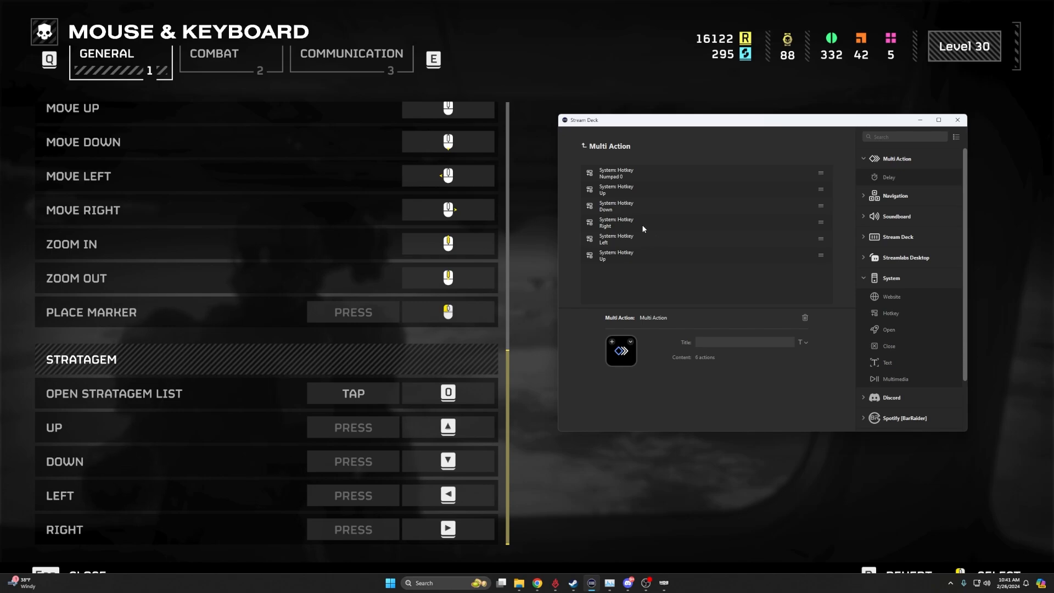
{"action": "mouse_move", "coordinate": [623, 194]}
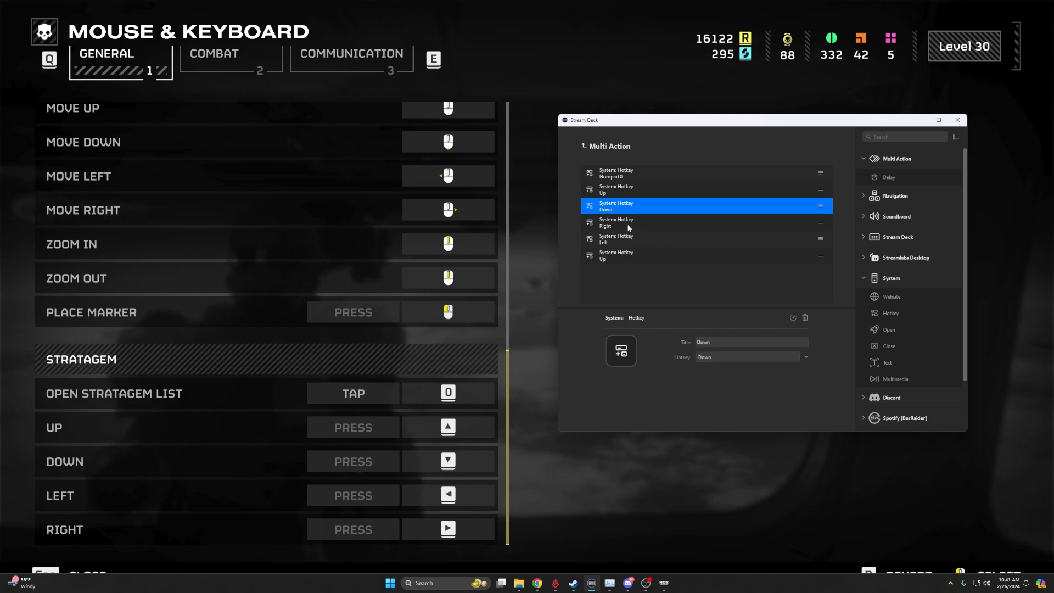
{"action": "left_click", "coordinate": [615, 239]}
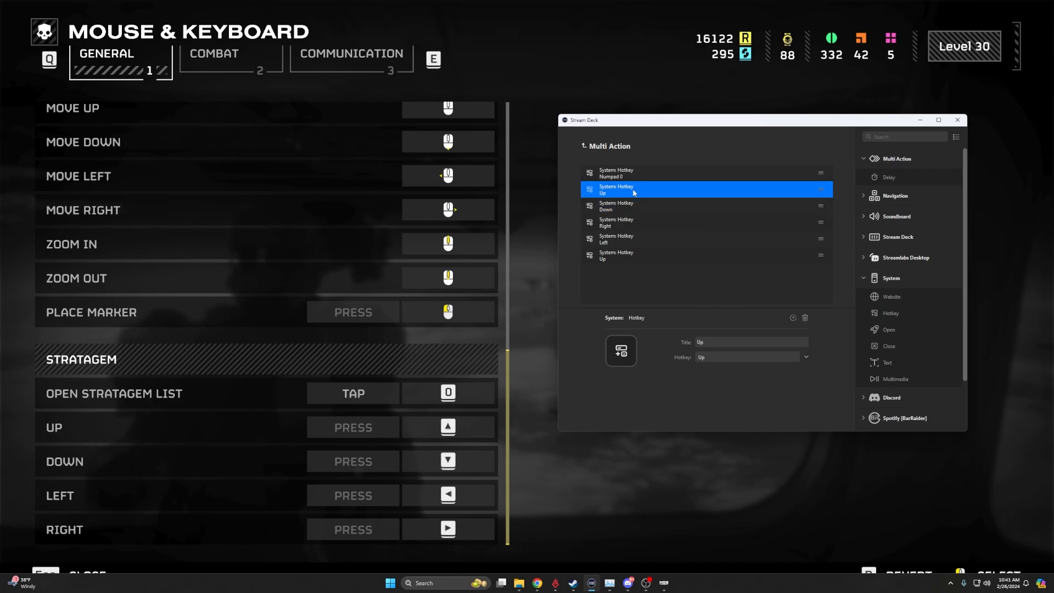
{"action": "mouse_move", "coordinate": [620, 207]}
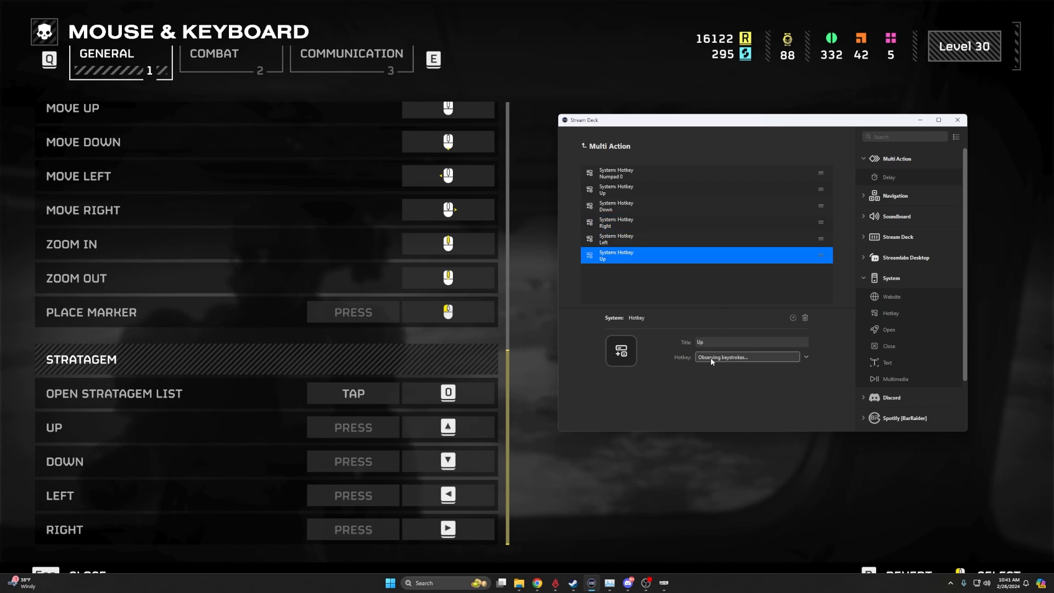
{"action": "key", "text": "Right"}
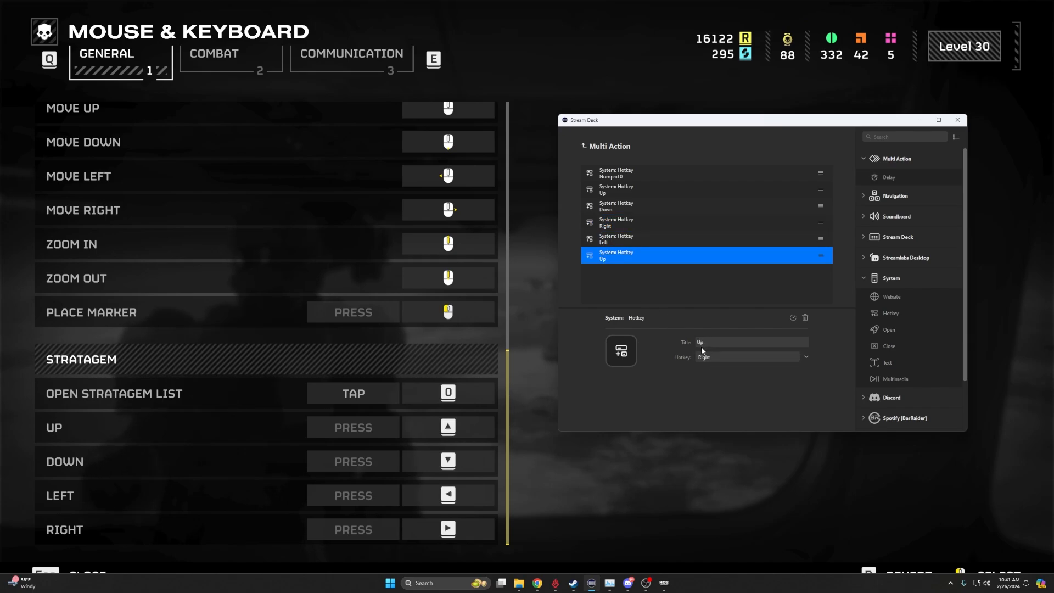
{"action": "left_click", "coordinate": [629, 189]}
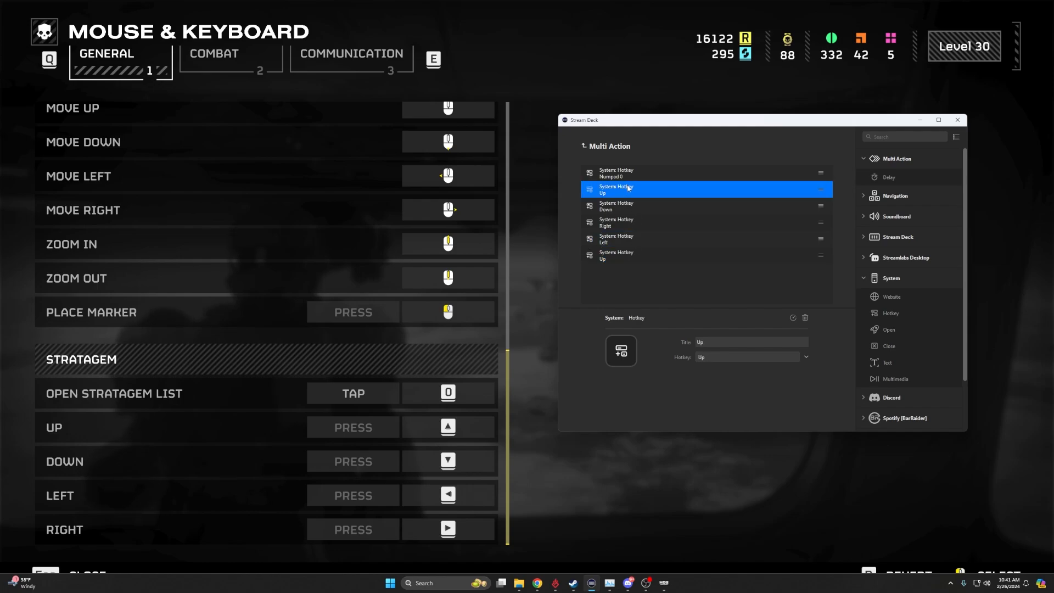
{"action": "left_click", "coordinate": [706, 255]}
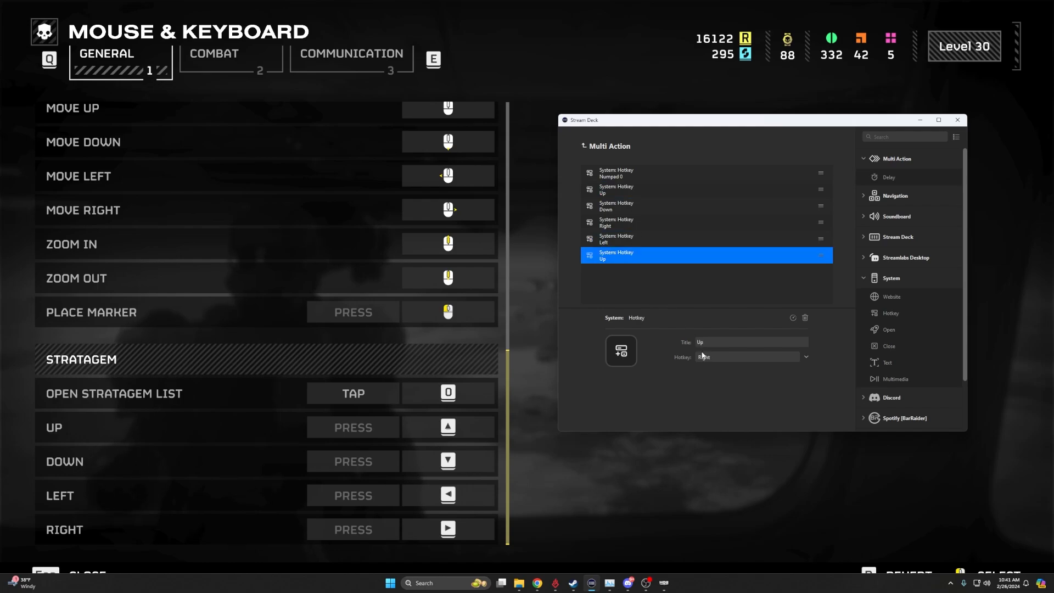
{"action": "left_click", "coordinate": [746, 356]}
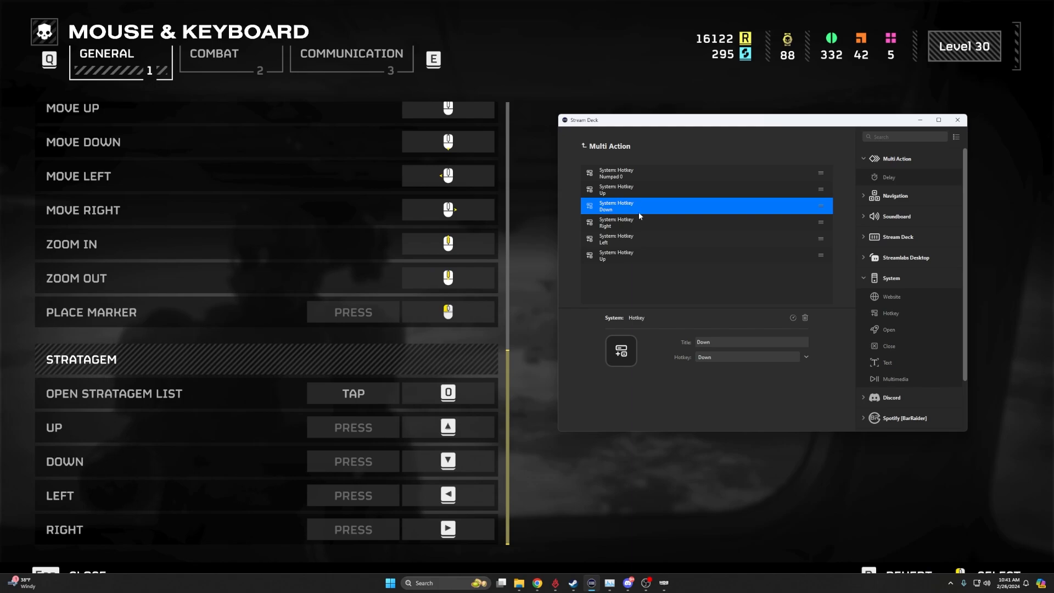
{"action": "left_click", "coordinate": [706, 255]}
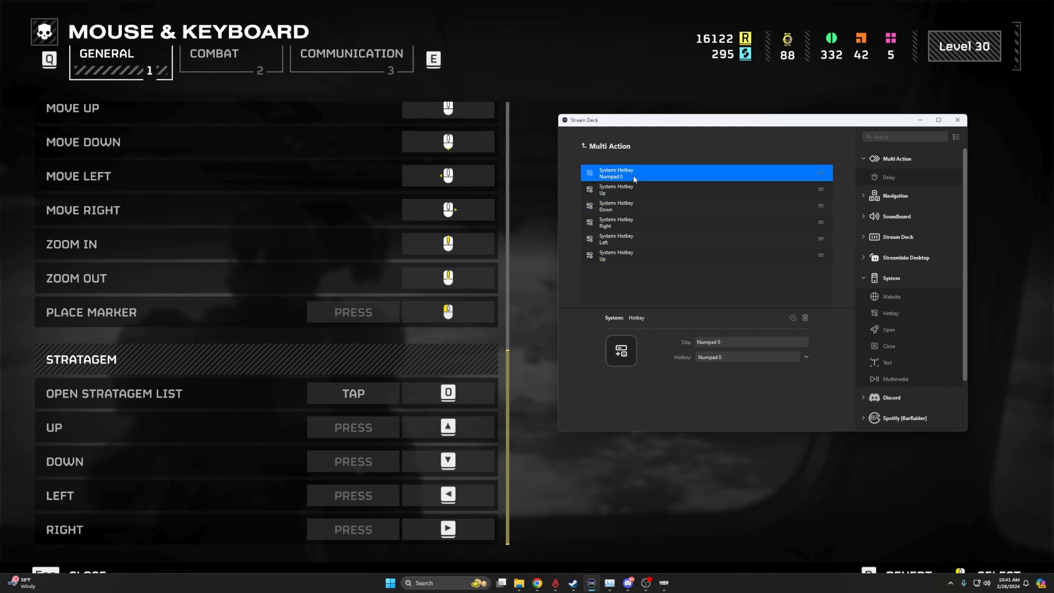
- Return to the key layout and title the multi-action key 'Reinforcment'
{"action": "left_click", "coordinate": [575, 146]}
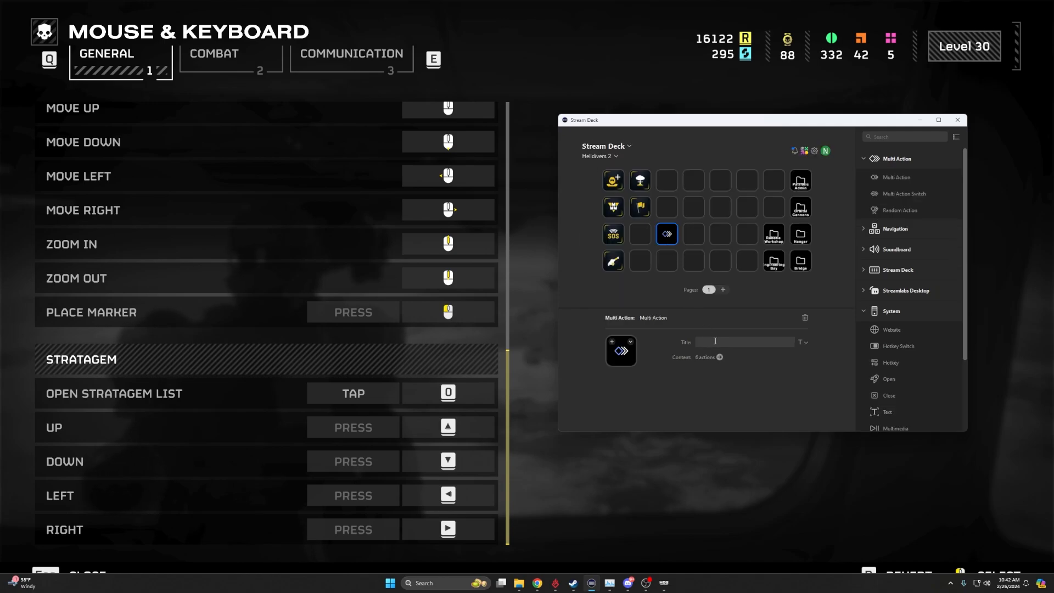
{"action": "type", "text": "Reinforcment"}
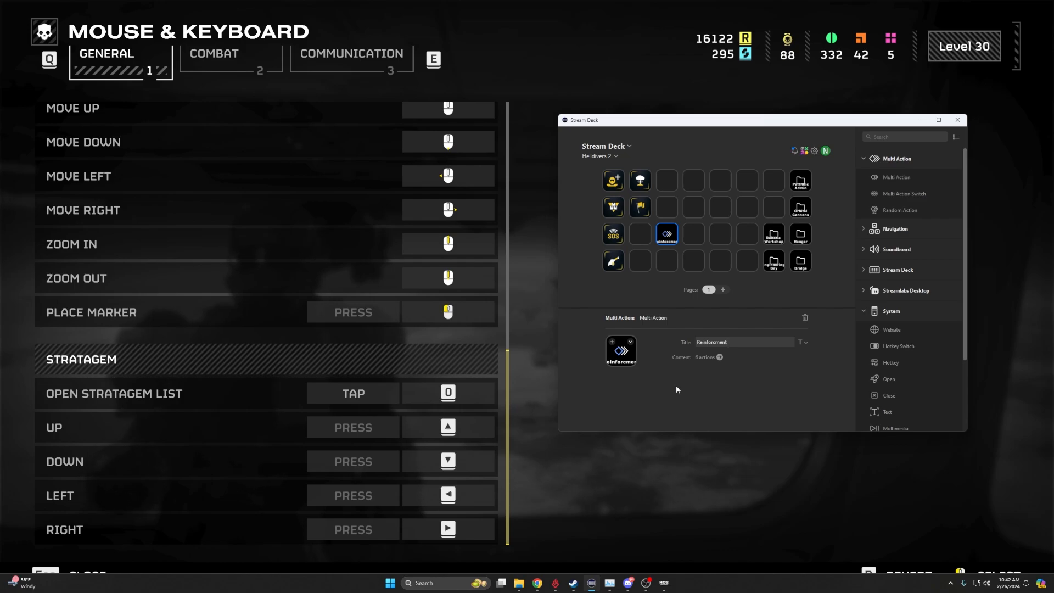
{"action": "mouse_move", "coordinate": [631, 209]}
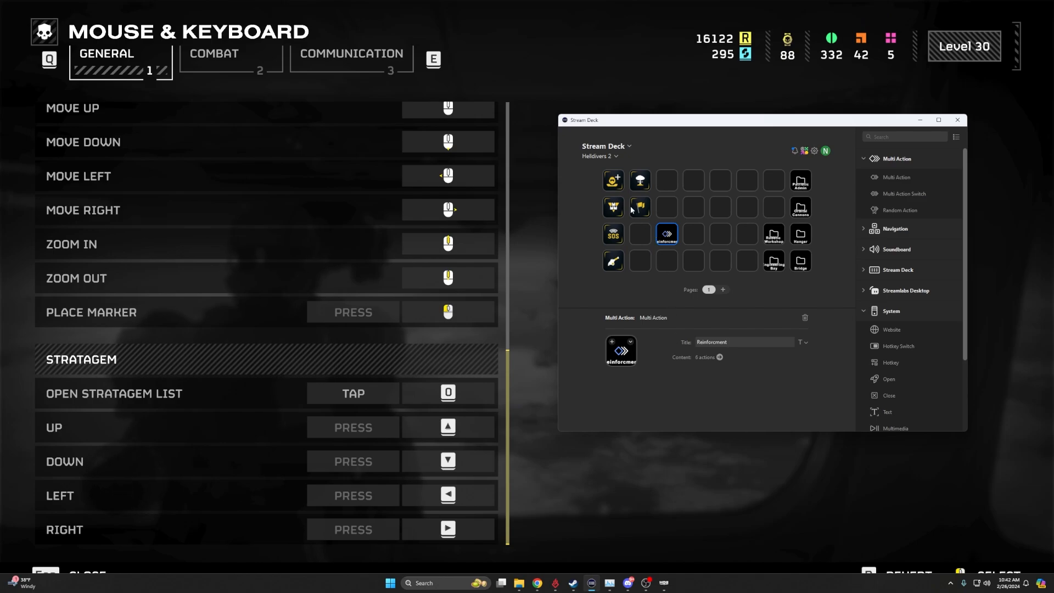
{"action": "mouse_move", "coordinate": [661, 244]}
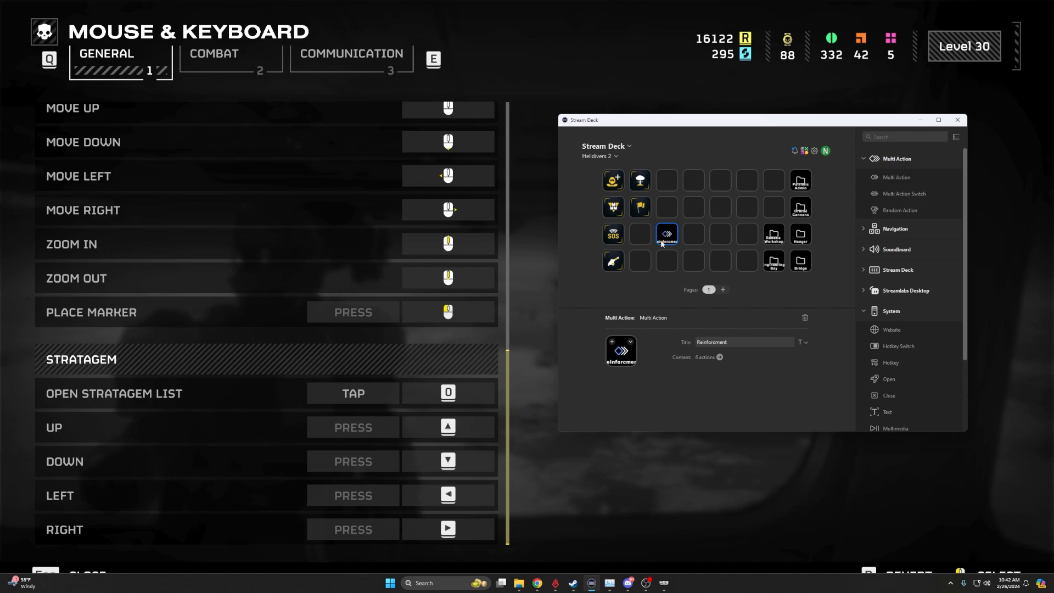
{"action": "mouse_move", "coordinate": [701, 328]}
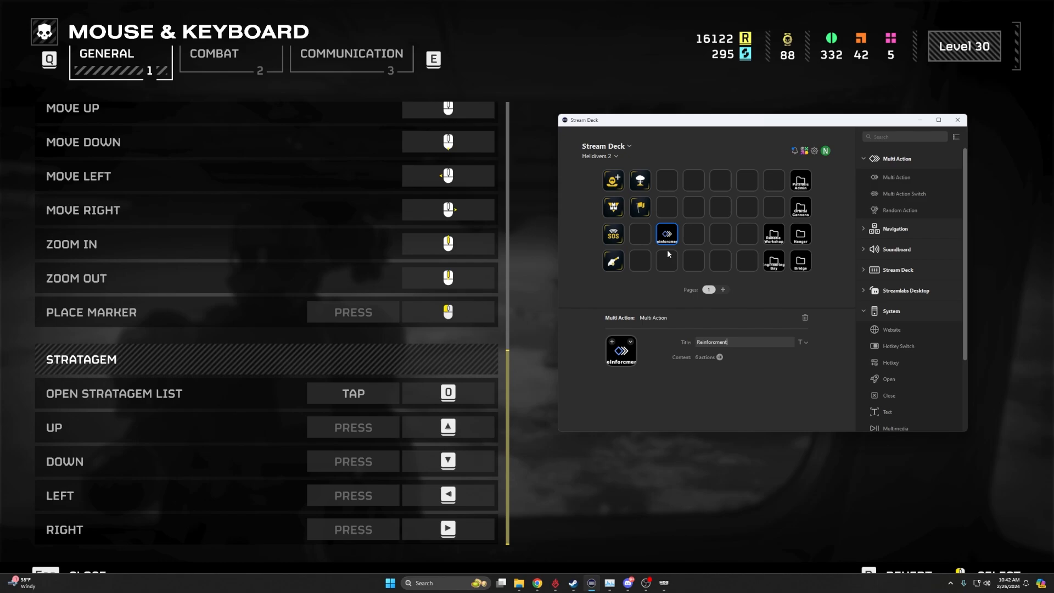
{"action": "mouse_move", "coordinate": [719, 360]}
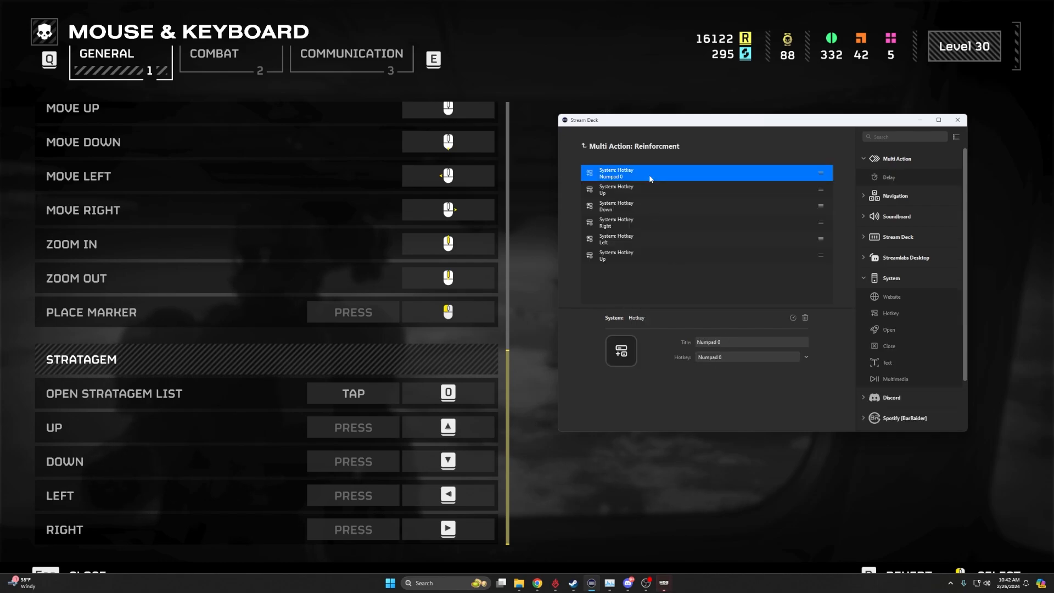
{"action": "mouse_move", "coordinate": [76, 415]}
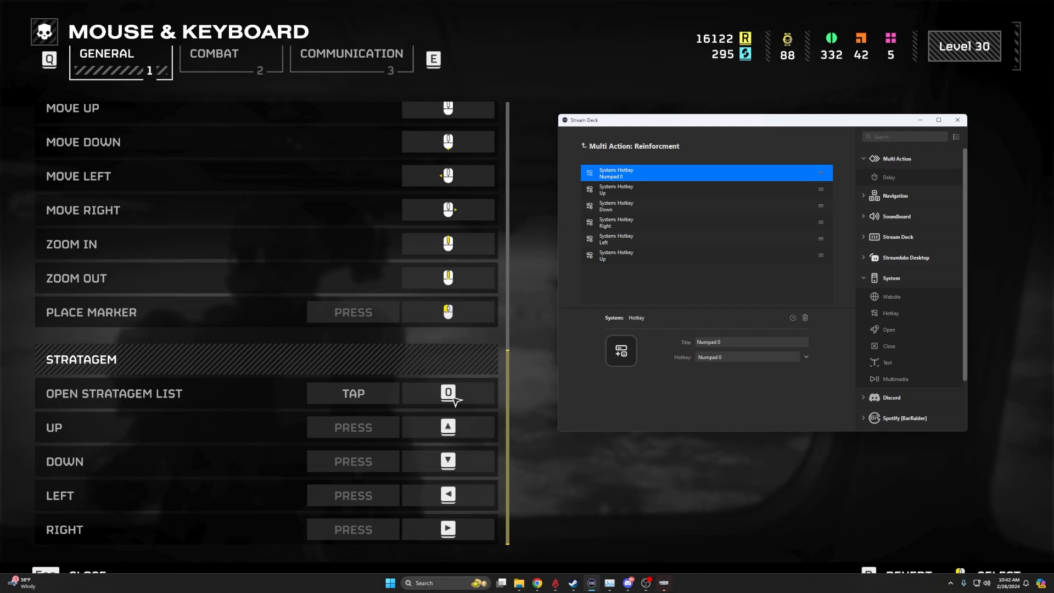
{"action": "mouse_move", "coordinate": [354, 402]}
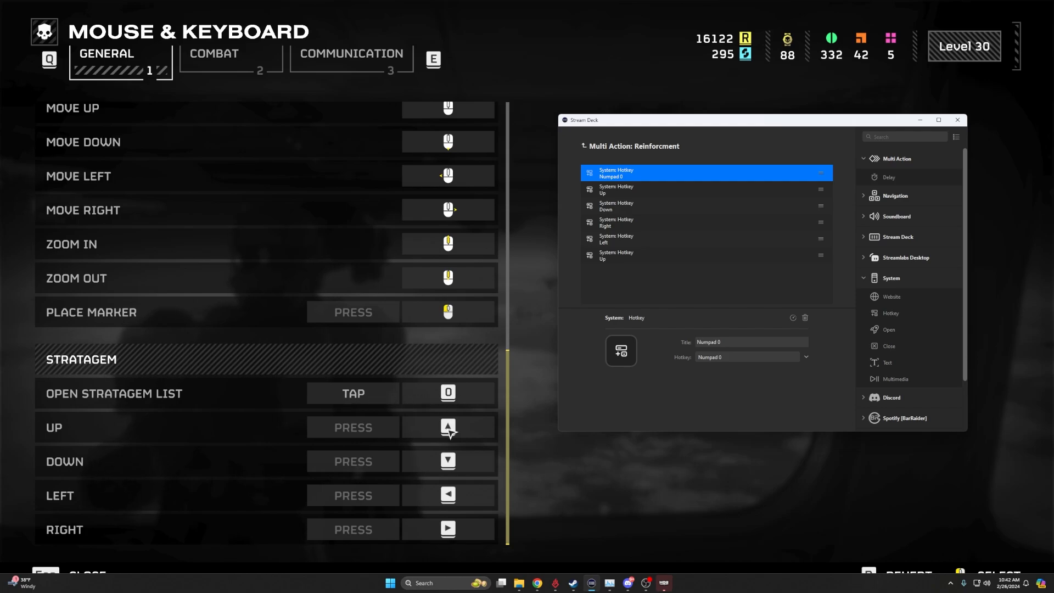
{"action": "mouse_move", "coordinate": [457, 495]}
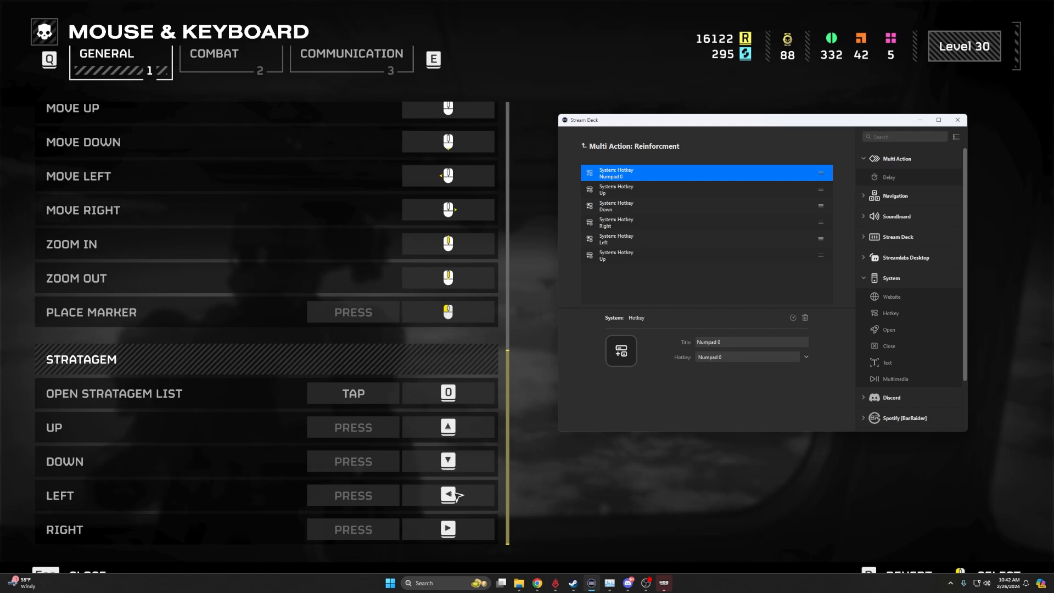
{"action": "mouse_move", "coordinate": [702, 155]}
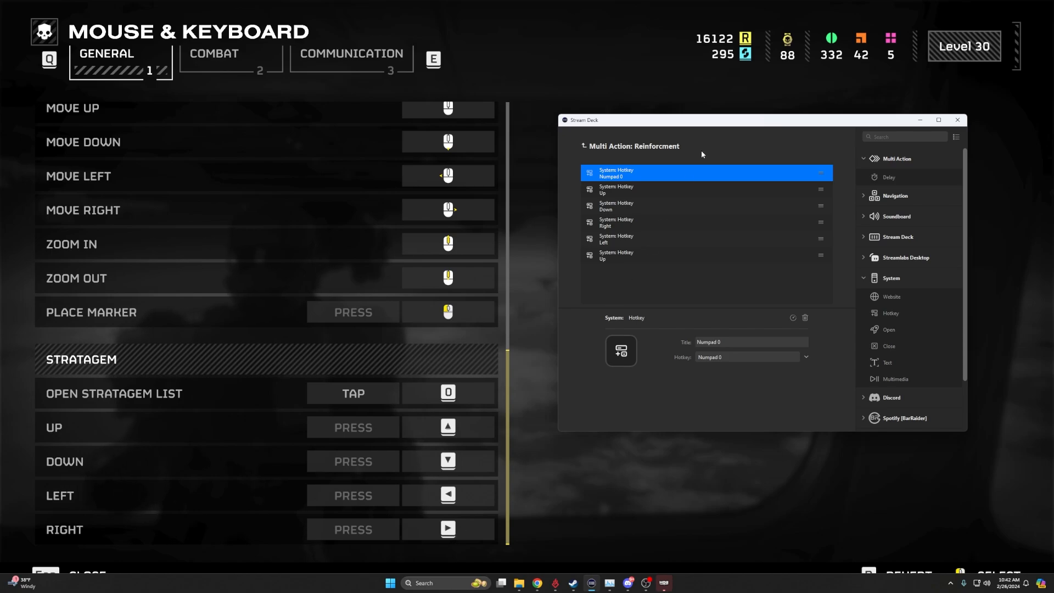
{"action": "mouse_move", "coordinate": [689, 182]}
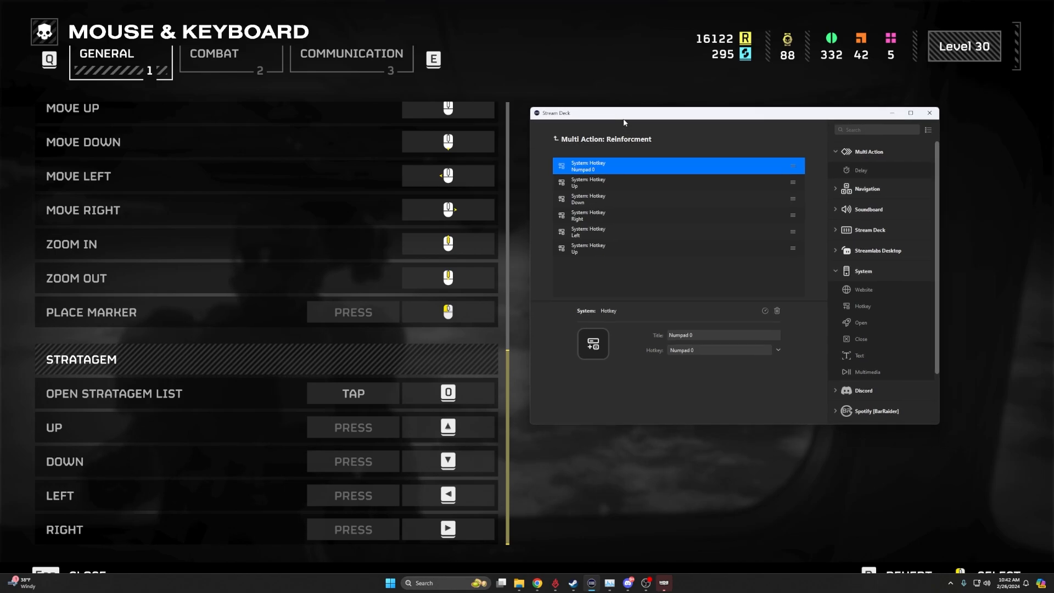
- Shorten the Numpad 0 and first Up hotkey delays to about 50 ms
{"action": "left_click_drag", "start_coordinate": [624, 112], "coordinate": [623, 135]}
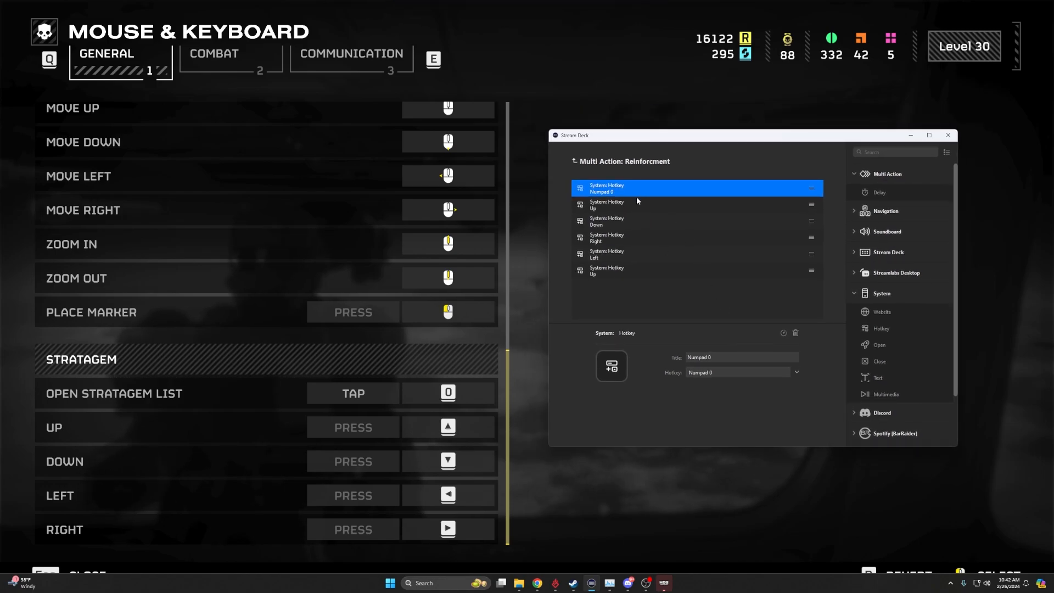
{"action": "left_click", "coordinate": [784, 334]}
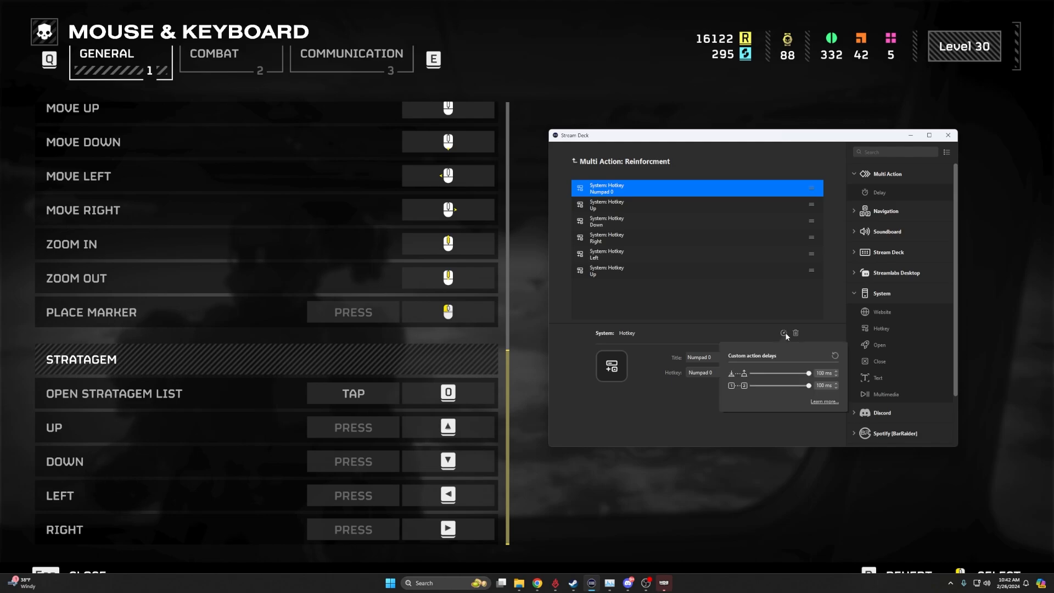
{"action": "left_click_drag", "start_coordinate": [809, 373], "coordinate": [782, 374]}
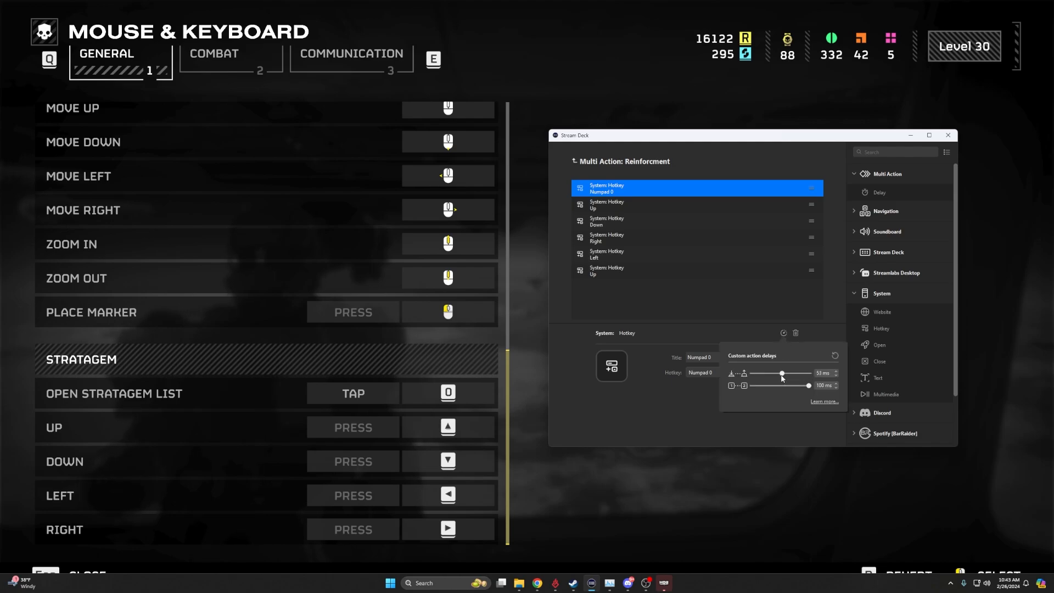
{"action": "left_click", "coordinate": [679, 411]}
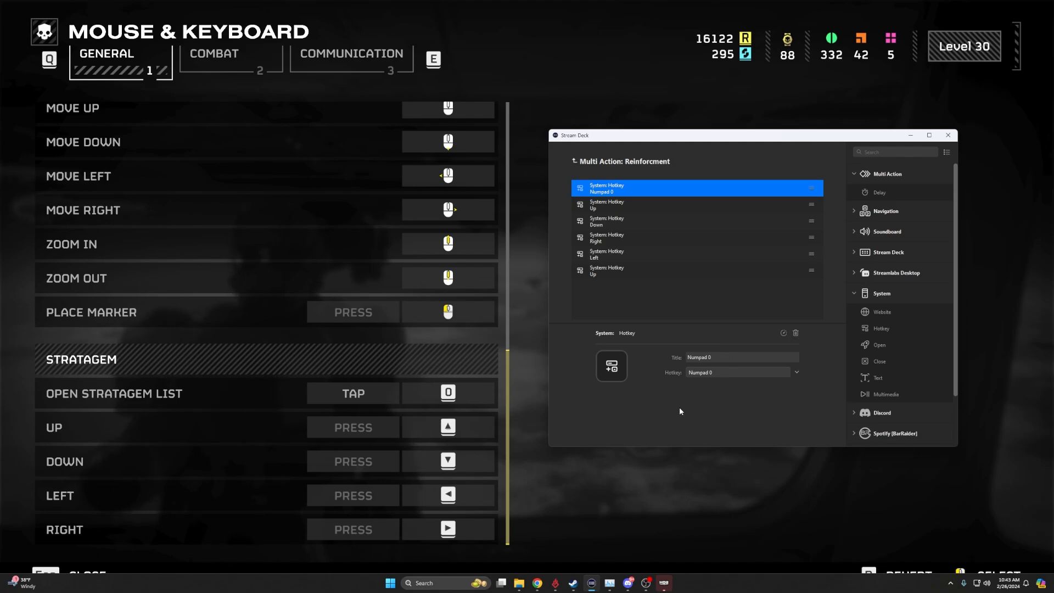
{"action": "left_click", "coordinate": [671, 204]}
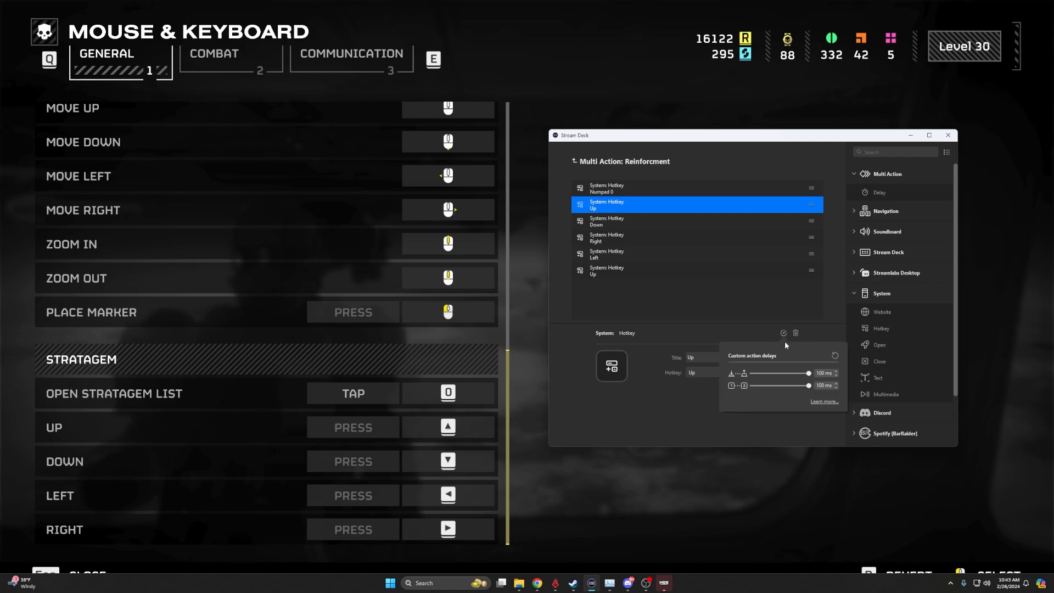
{"action": "left_click_drag", "start_coordinate": [808, 373], "coordinate": [779, 373]}
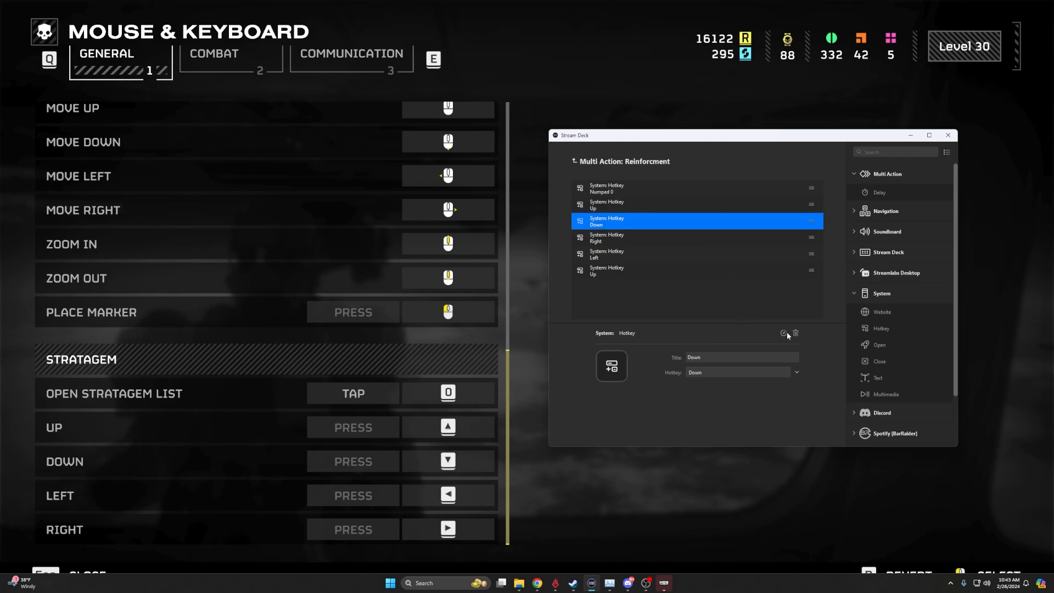
- Shorten the Down, Right, Left and final Up hotkey delays to about 50 ms
{"action": "left_click", "coordinate": [783, 334]}
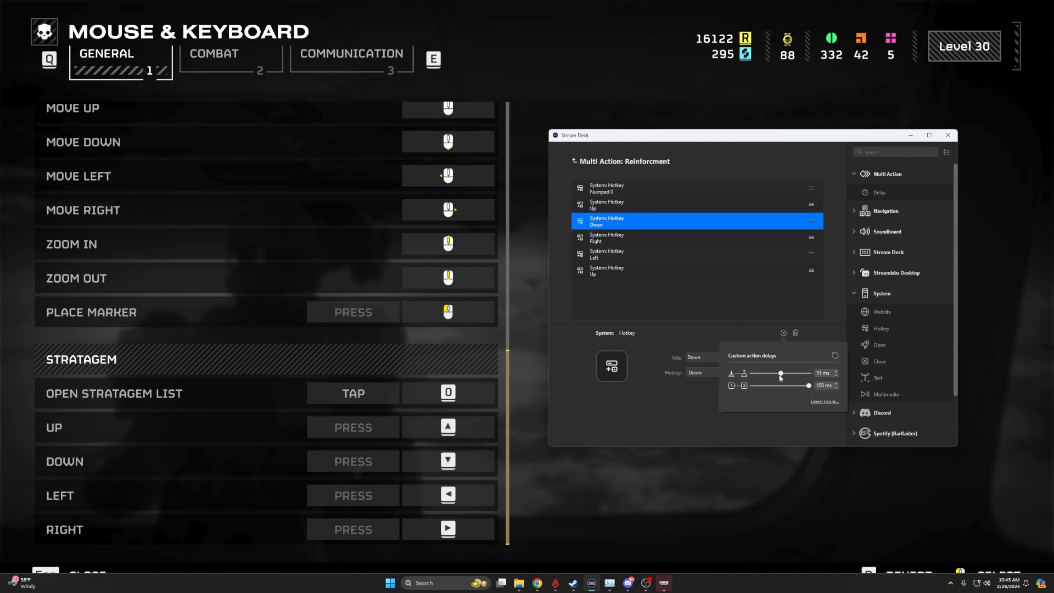
{"action": "left_click", "coordinate": [672, 237]}
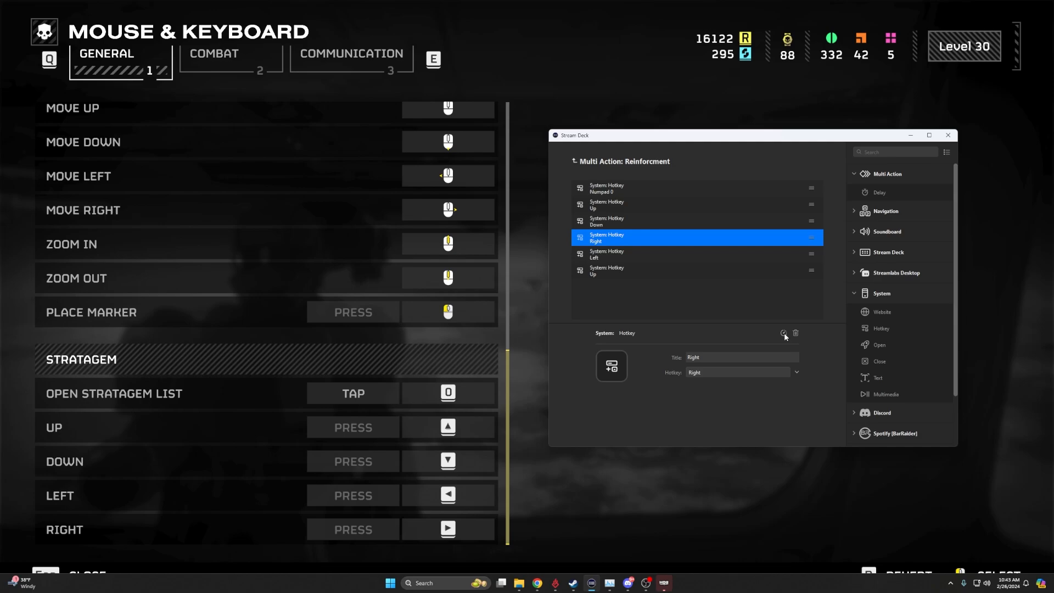
{"action": "left_click", "coordinate": [782, 334]}
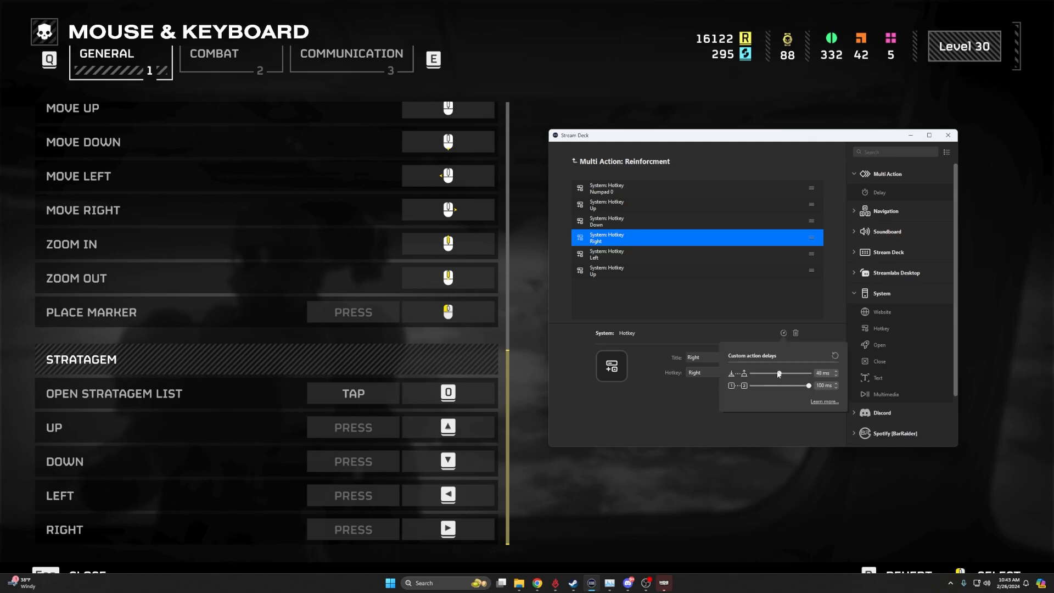
{"action": "left_click", "coordinate": [747, 257]}
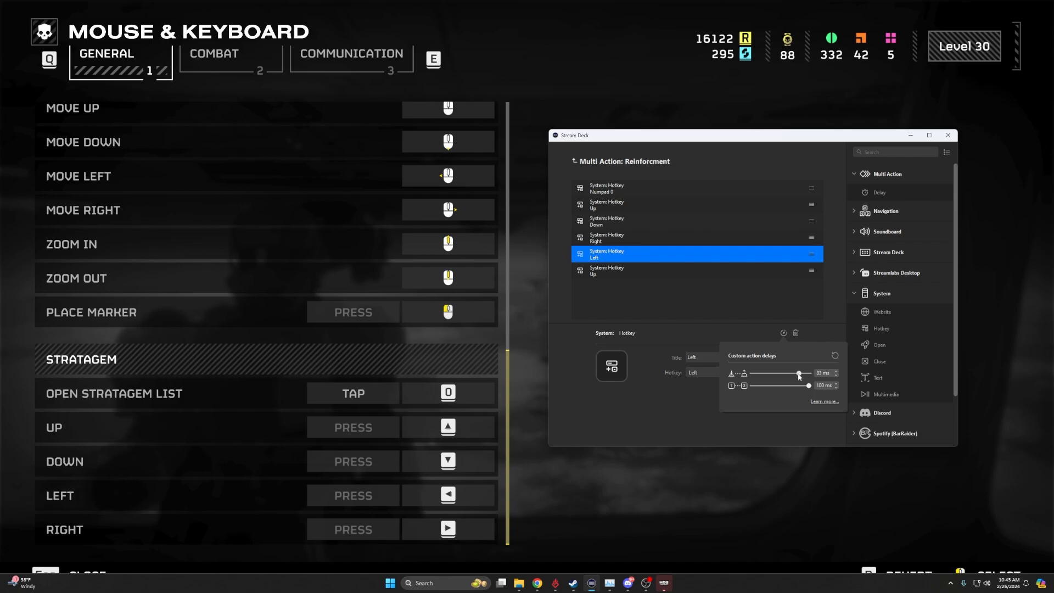
{"action": "left_click_drag", "start_coordinate": [799, 374], "coordinate": [784, 373]}
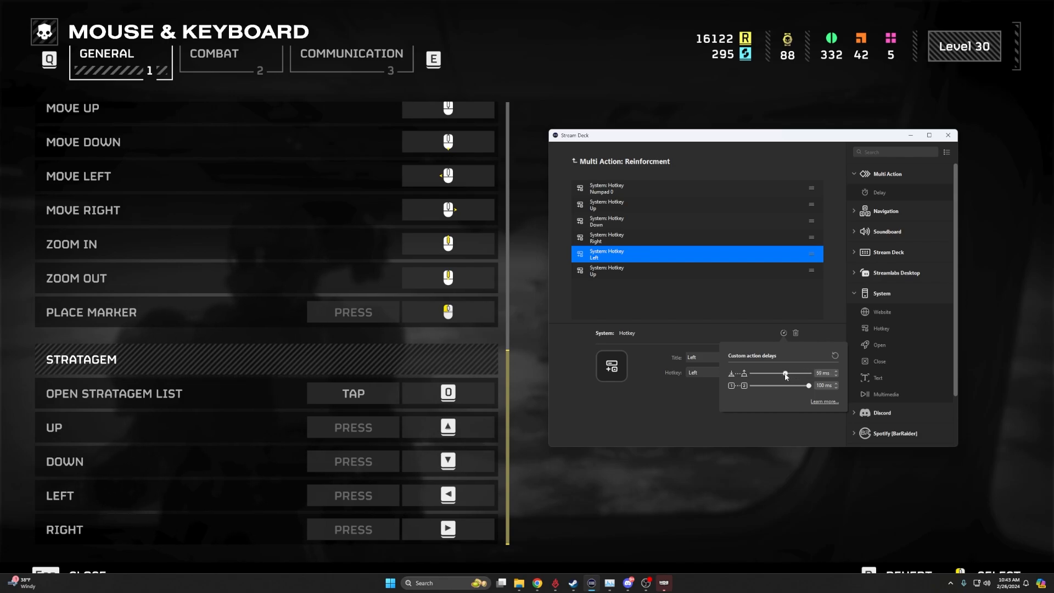
{"action": "left_click_drag", "start_coordinate": [785, 373], "coordinate": [779, 374]}
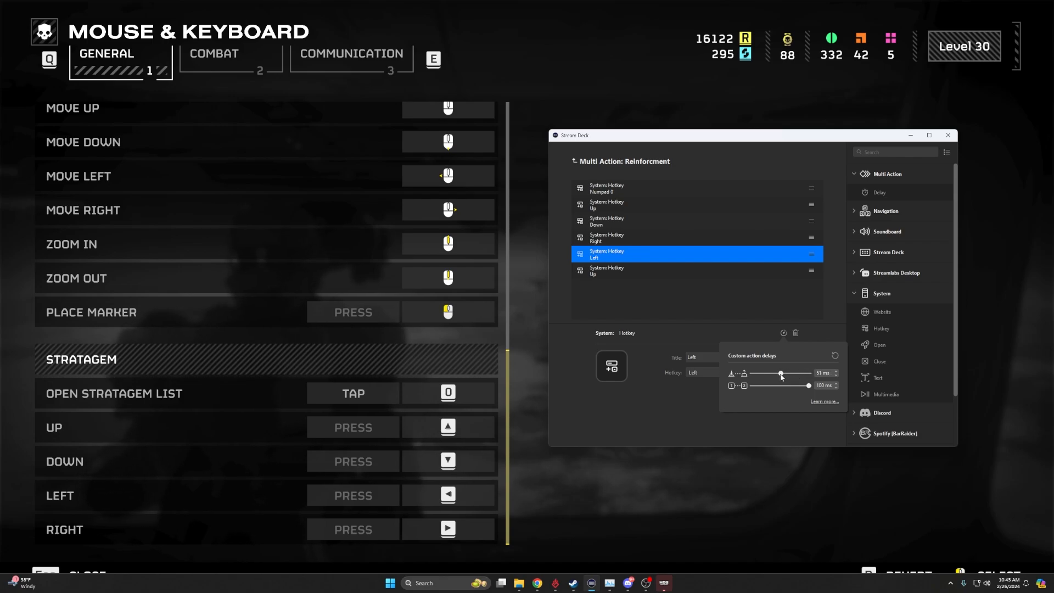
{"action": "left_click", "coordinate": [672, 270]}
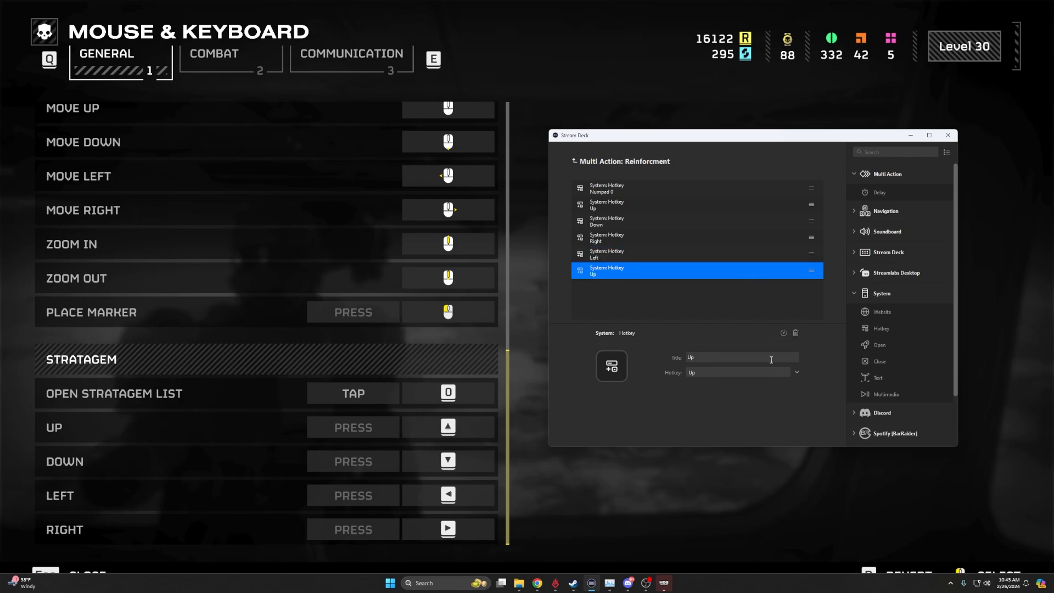
{"action": "left_click", "coordinate": [783, 333]}
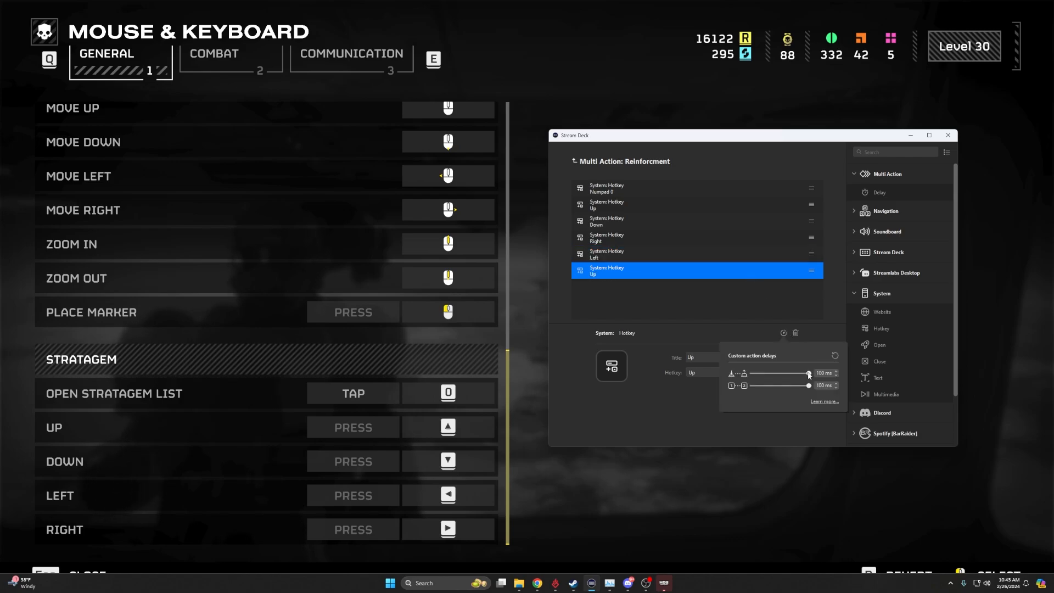
{"action": "left_click_drag", "start_coordinate": [809, 374], "coordinate": [780, 374]}
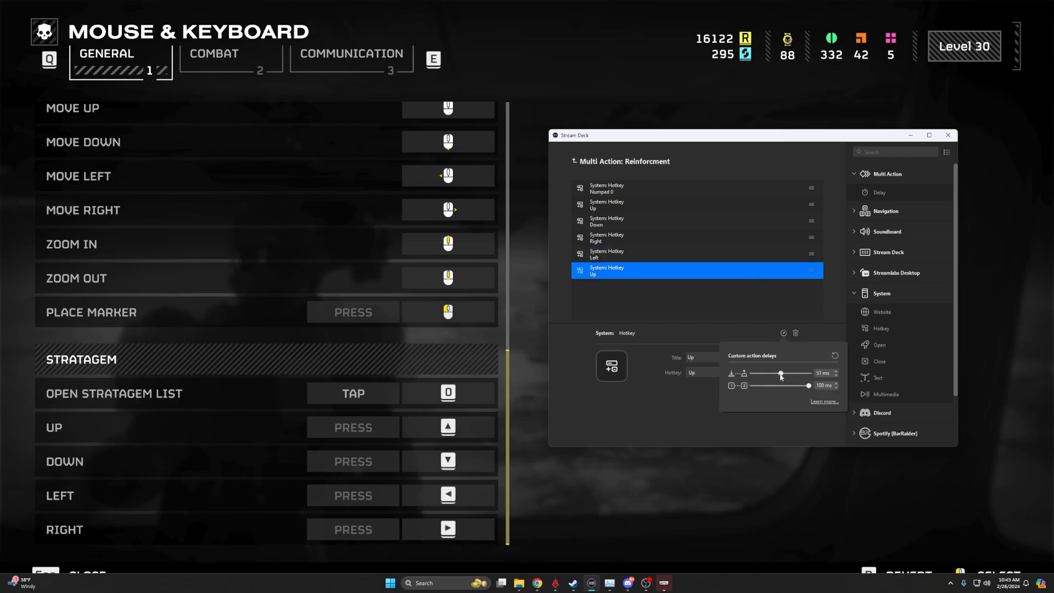